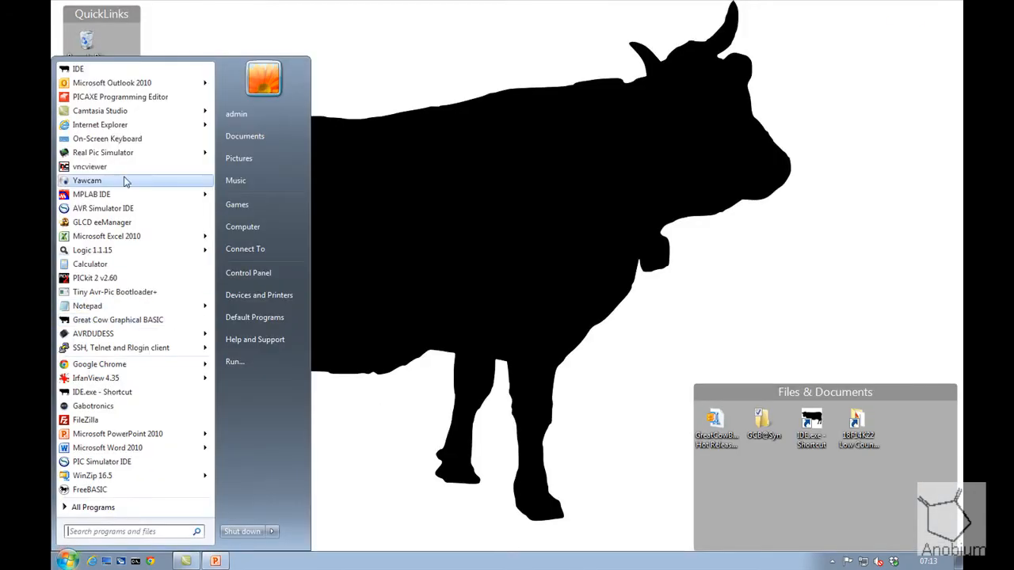
Step: Launch Yawcam from the Start menu so its preview shows the board and programmer
{"action": "left_click", "coordinate": [87, 180]}
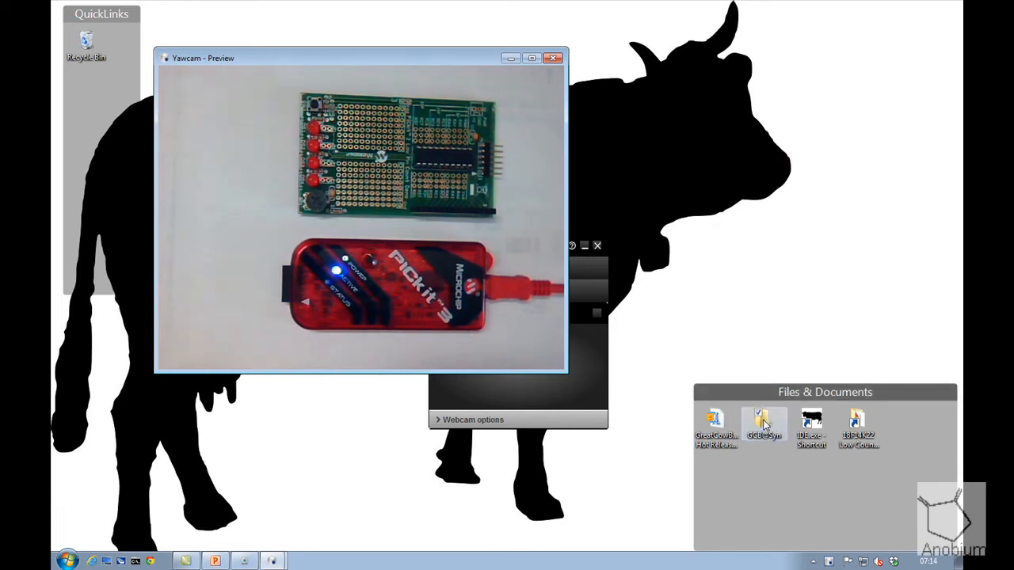
Step: Run setup.exe from the GCB@Syn\PicKit3 folder and move past the welcome pages
{"action": "double_click", "coordinate": [763, 424]}
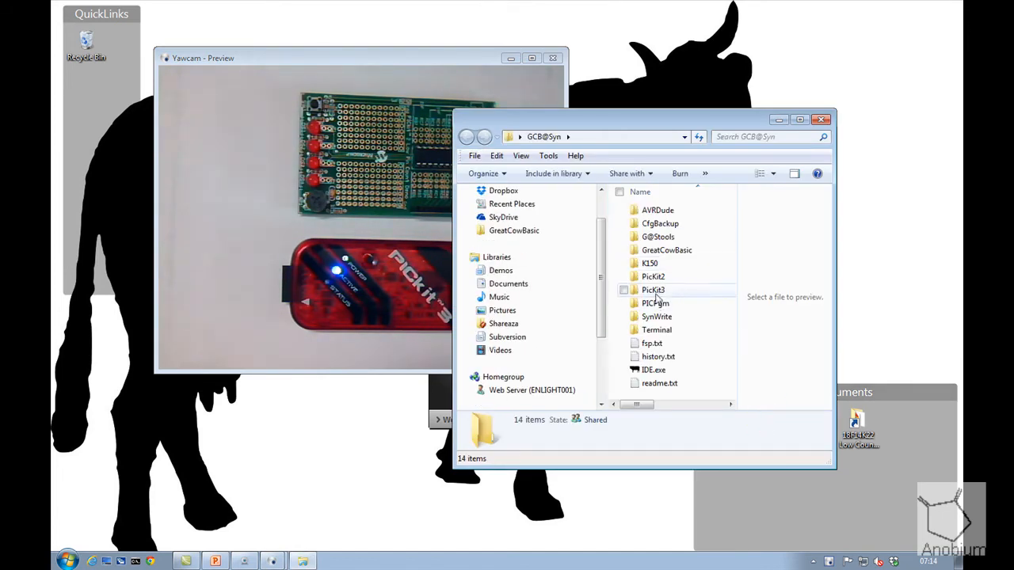
{"action": "double_click", "coordinate": [652, 288]}
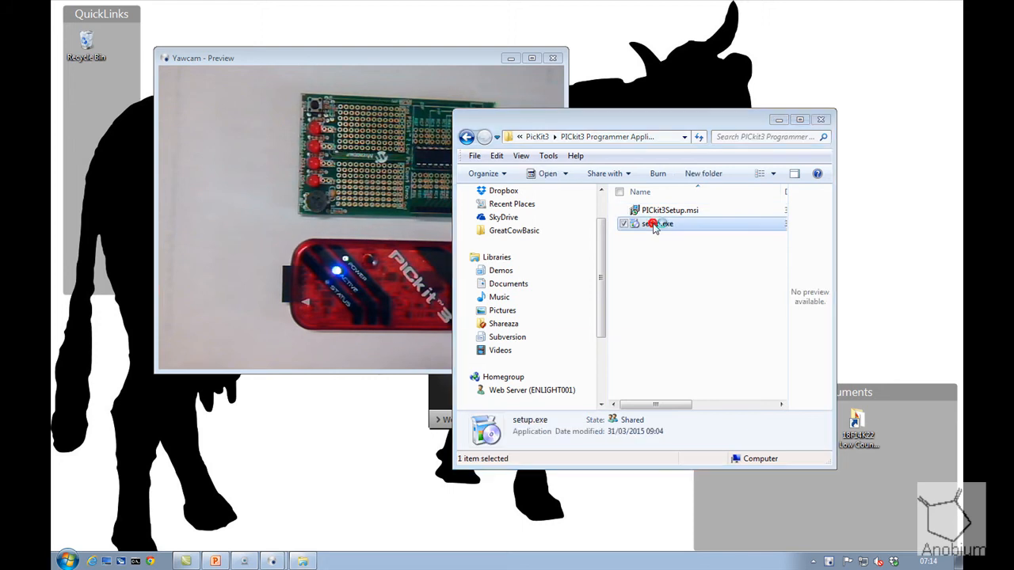
{"action": "double_click", "coordinate": [655, 223]}
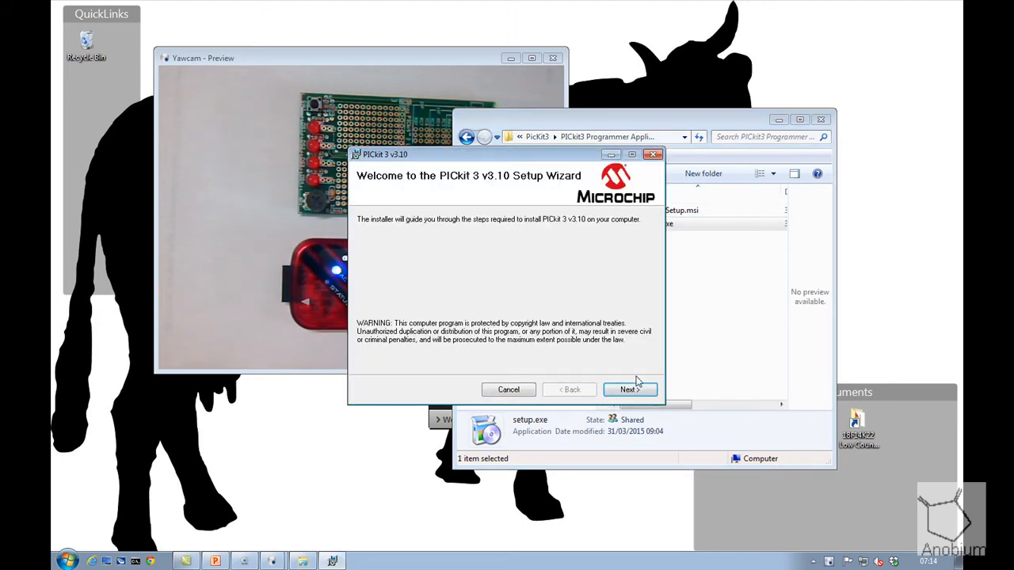
{"action": "left_click", "coordinate": [629, 390]}
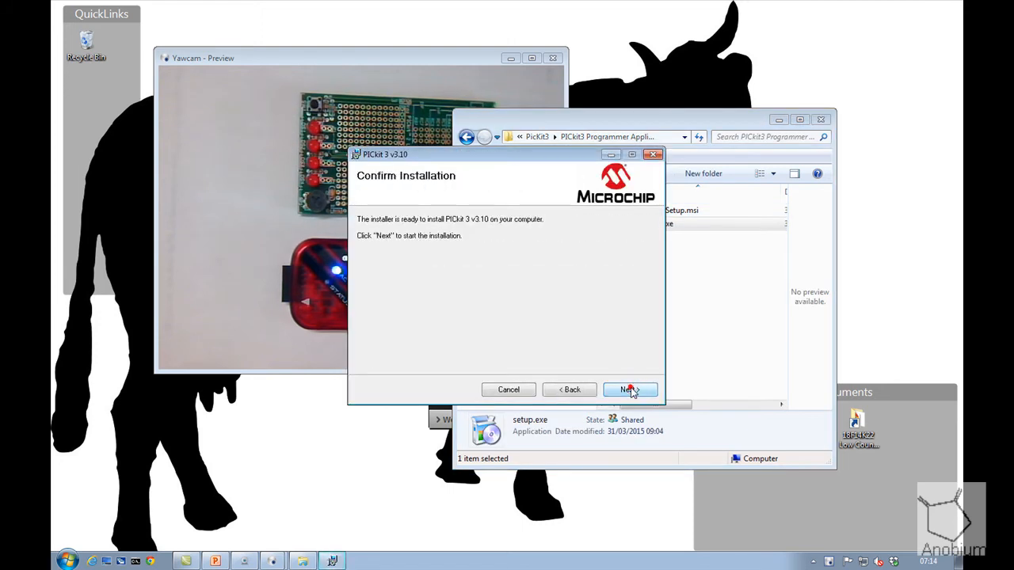
{"action": "left_click", "coordinate": [630, 390]}
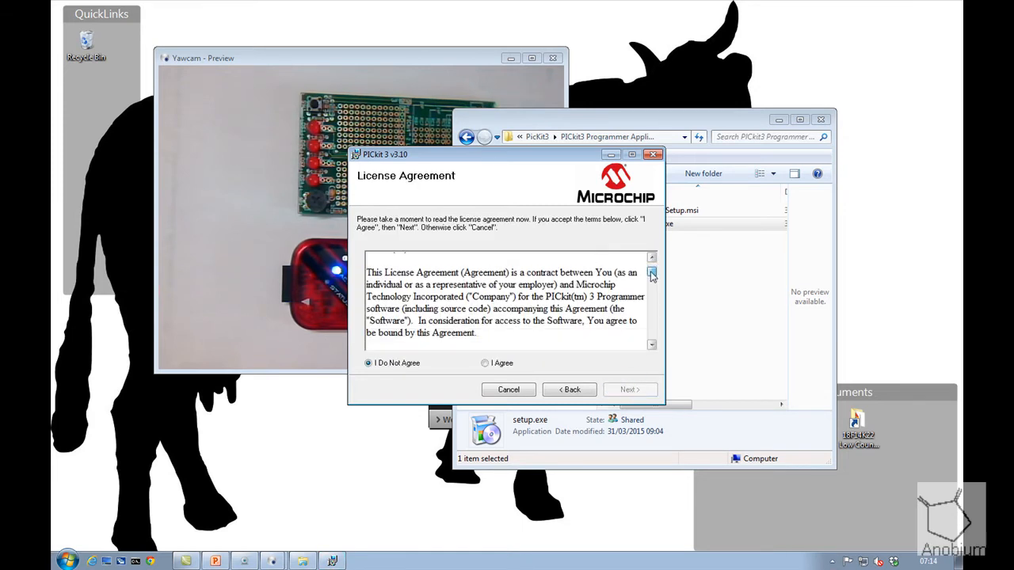
Step: Accept the license with I Agree, finish installing PICkit 3 v3.10 and close the wizard
{"action": "left_click", "coordinate": [651, 280]}
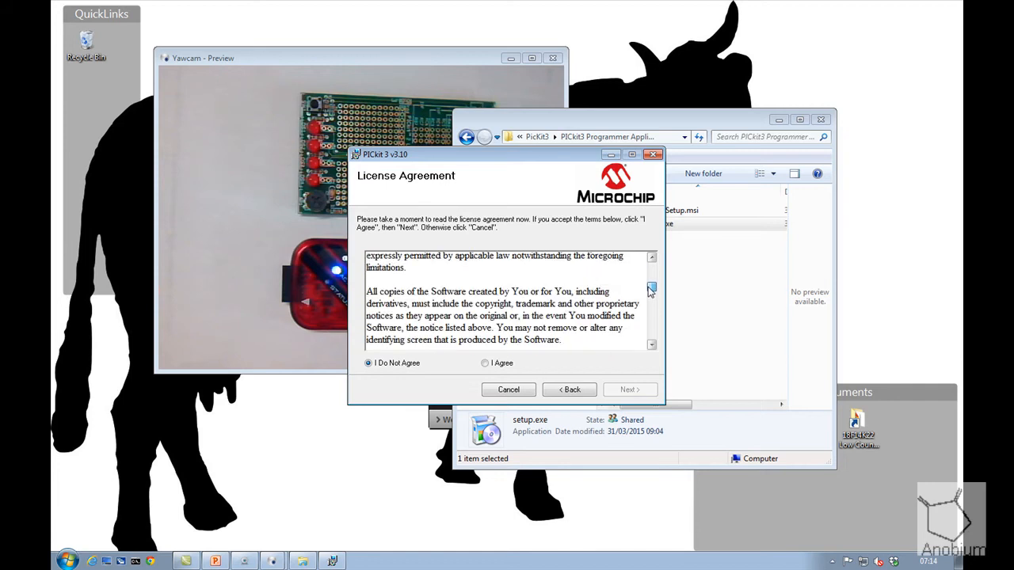
{"action": "left_click", "coordinate": [651, 310]}
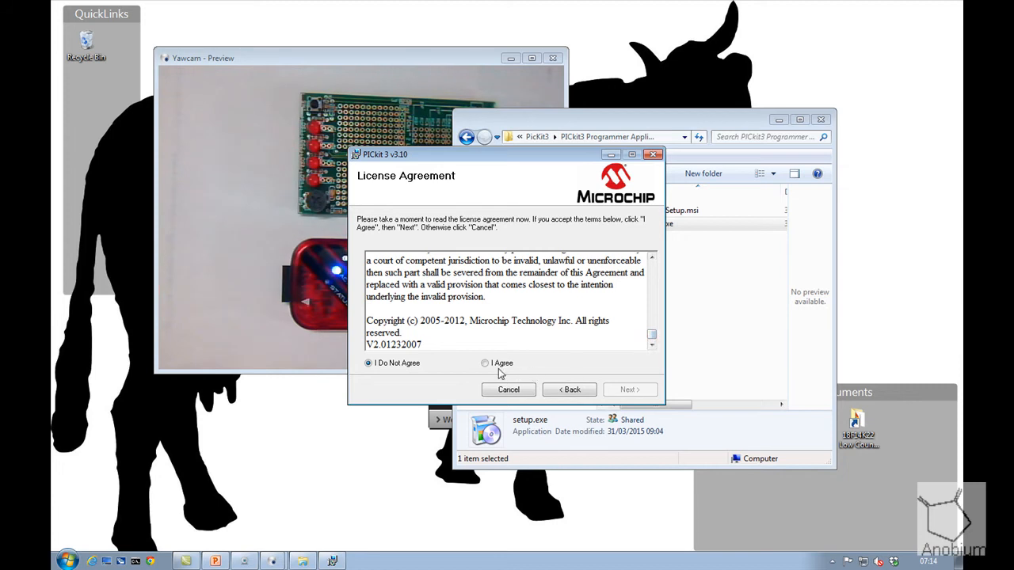
{"action": "left_click", "coordinate": [485, 363]}
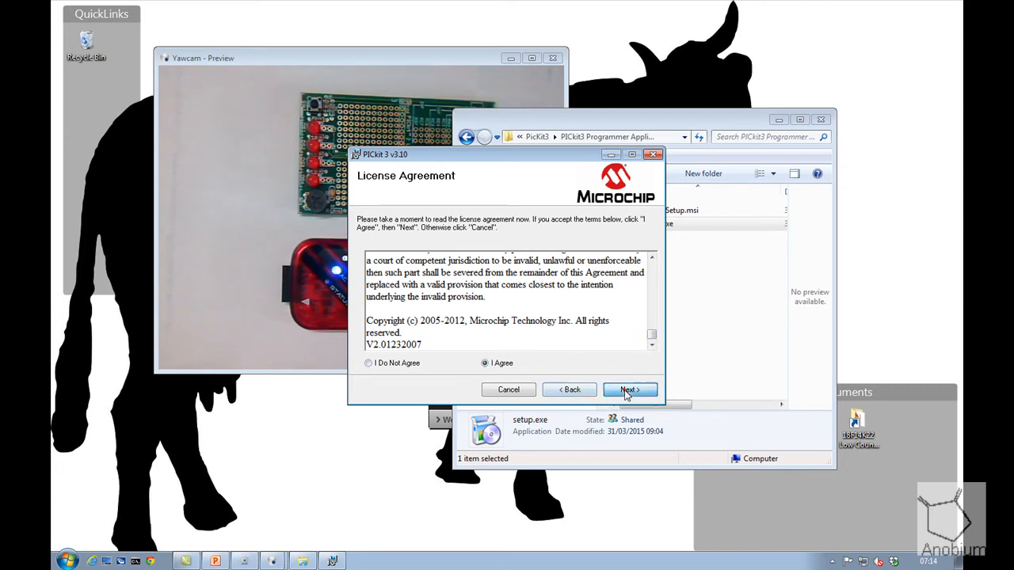
{"action": "left_click", "coordinate": [630, 390]}
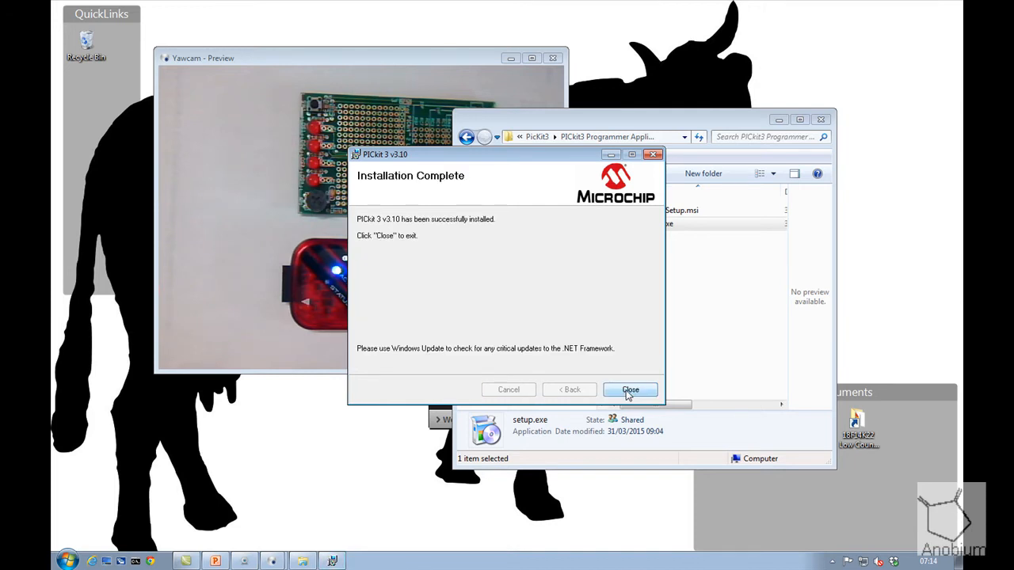
{"action": "left_click", "coordinate": [630, 390]}
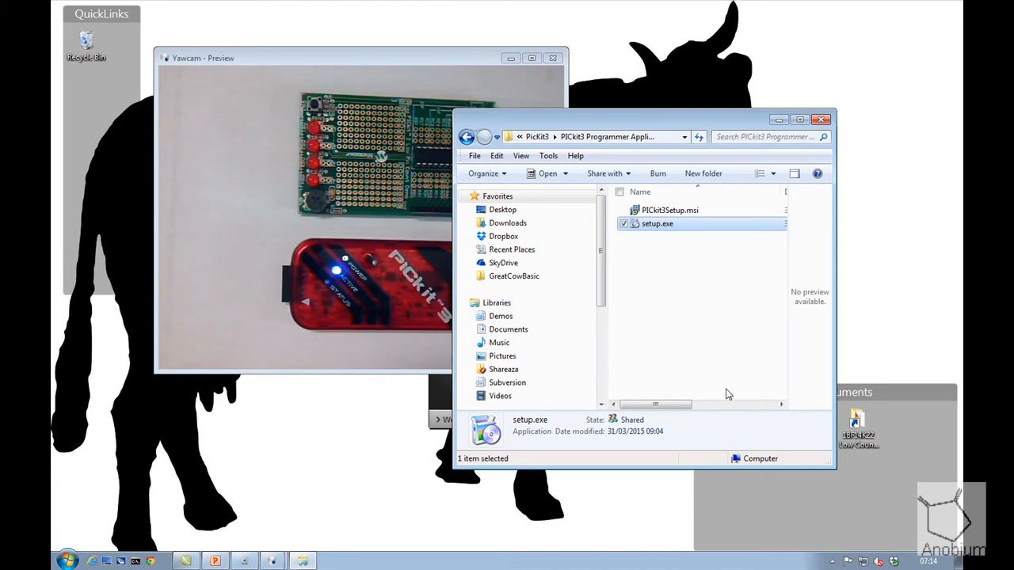
Step: Launch the PICkit 3 Programmer from the Start menu's installed programs
{"action": "left_click", "coordinate": [67, 560]}
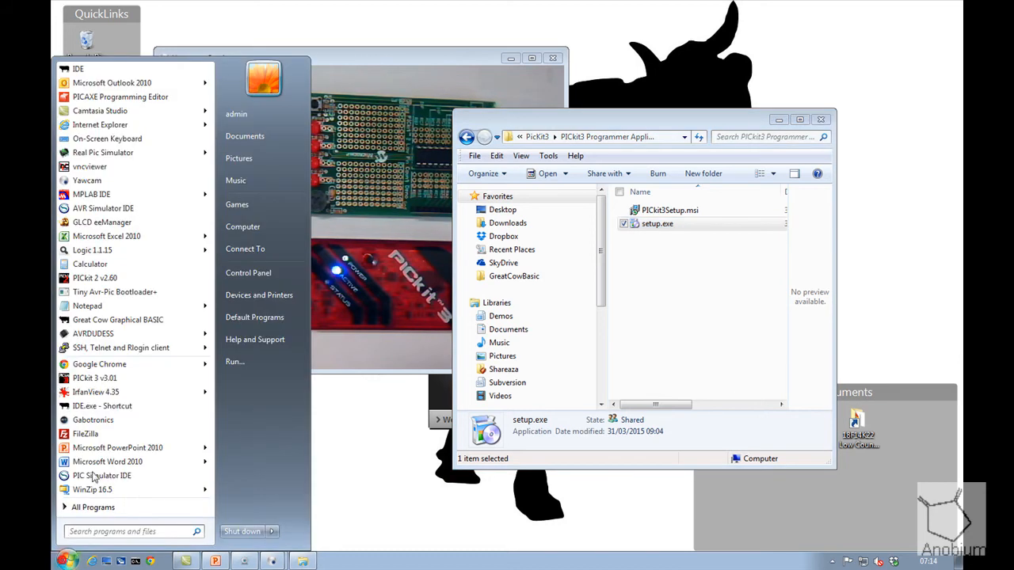
{"action": "mouse_move", "coordinate": [95, 377]}
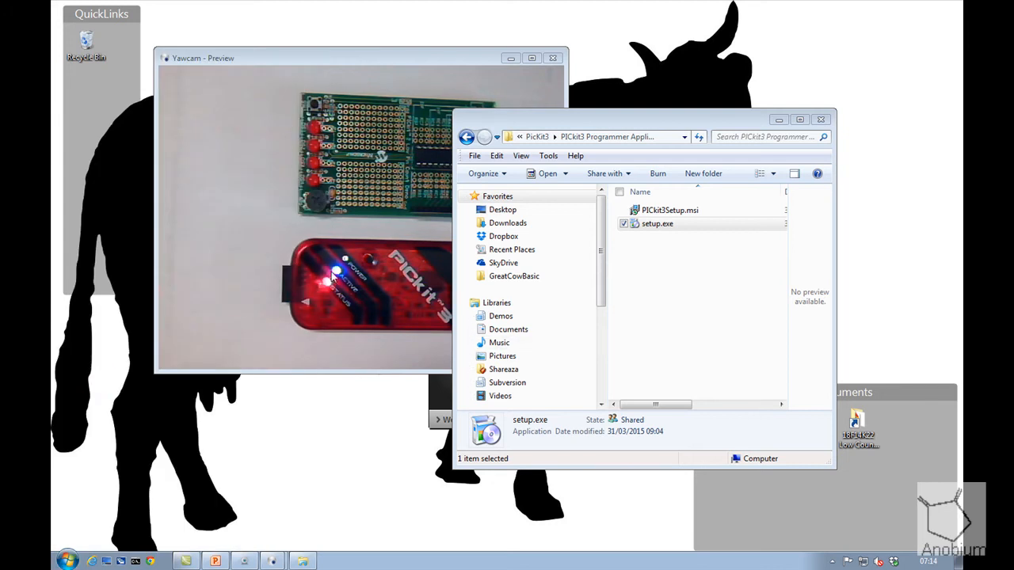
{"action": "double_click", "coordinate": [658, 223]}
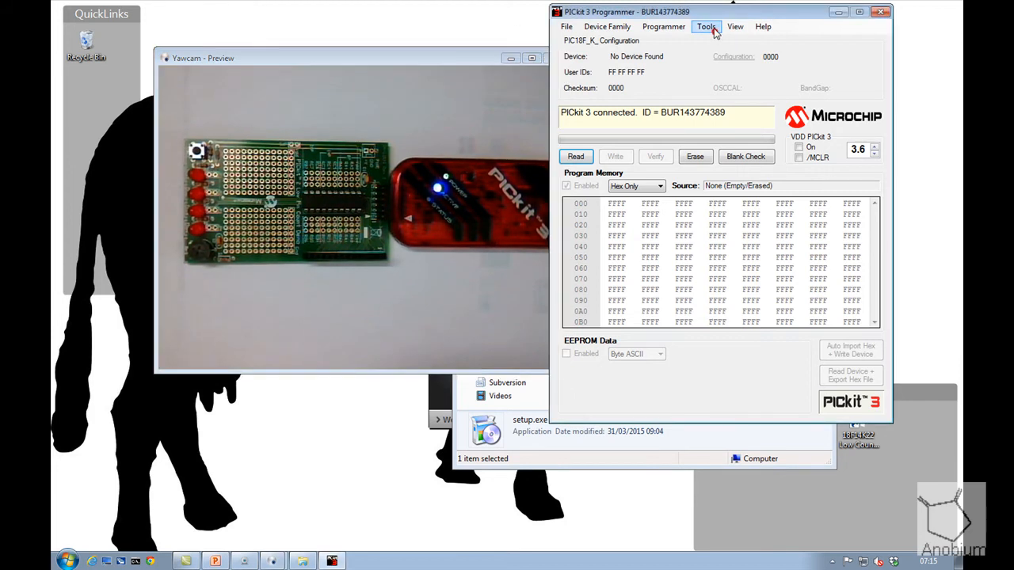
Step: Use the Tools menu to revert the PICkit 3 to MPLAB mode
{"action": "left_click", "coordinate": [705, 26]}
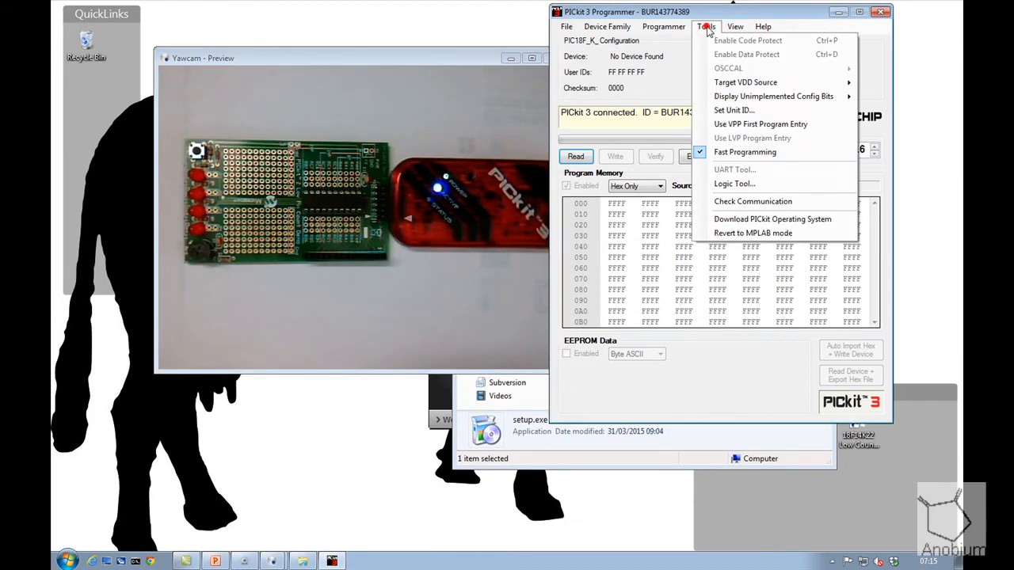
{"action": "mouse_move", "coordinate": [716, 304]}
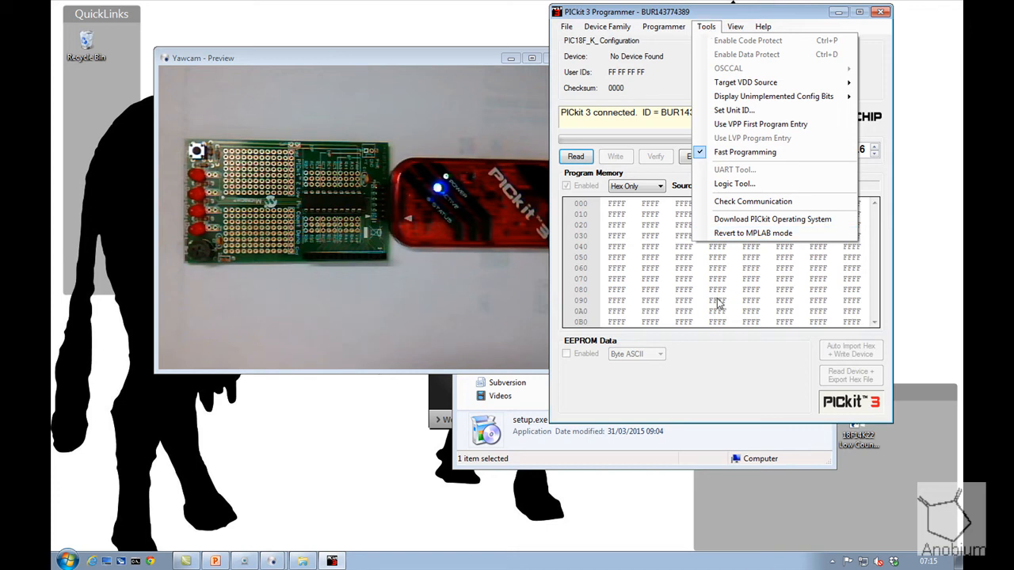
{"action": "mouse_move", "coordinate": [752, 233]}
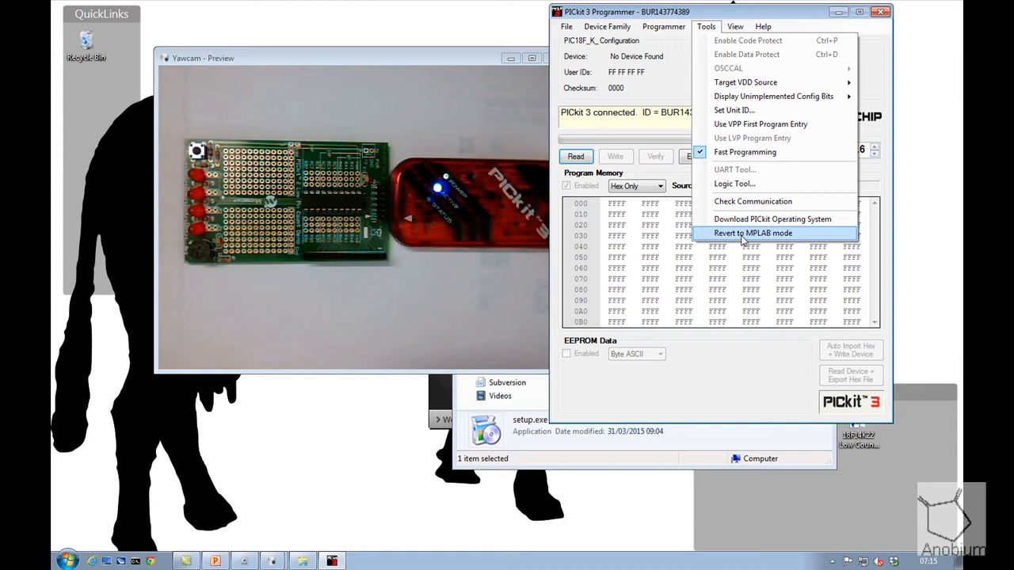
{"action": "mouse_move", "coordinate": [772, 219]}
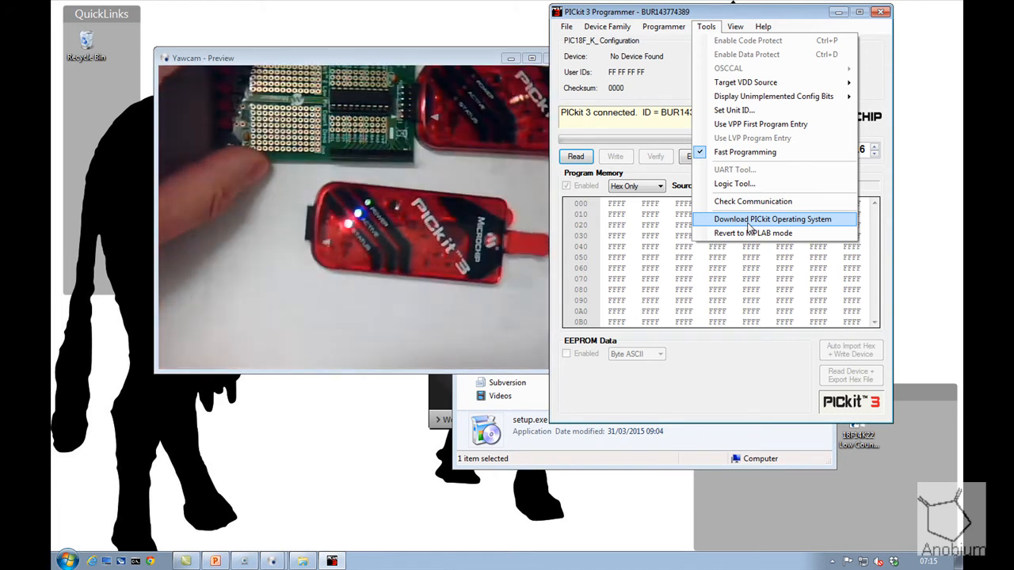
{"action": "mouse_move", "coordinate": [752, 202]}
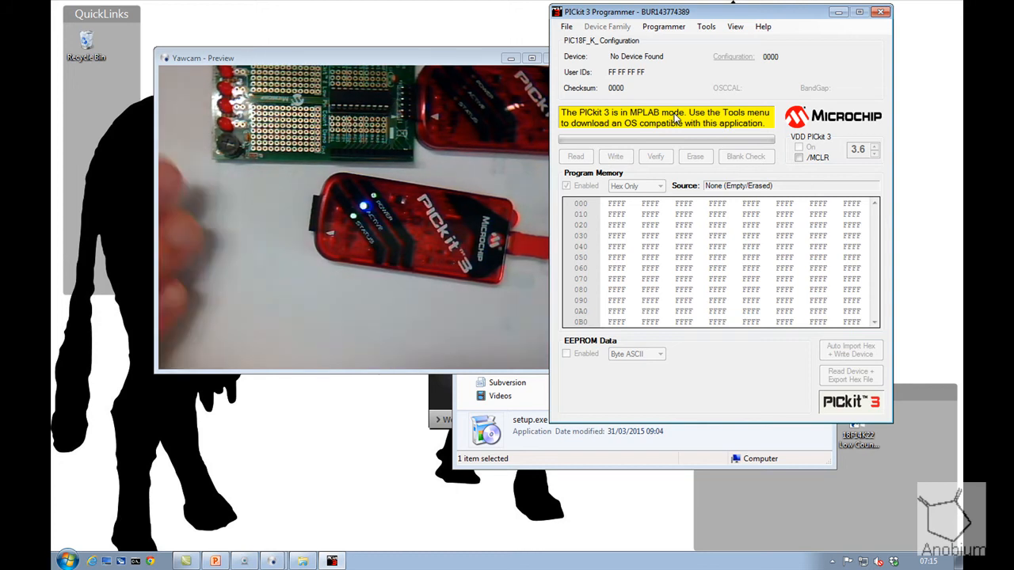
Step: Locate PK3OSV020005.hex in the PICkit 3 v3 install folder via the Start shortcut, then cancel the chooser
{"action": "left_click", "coordinate": [707, 25]}
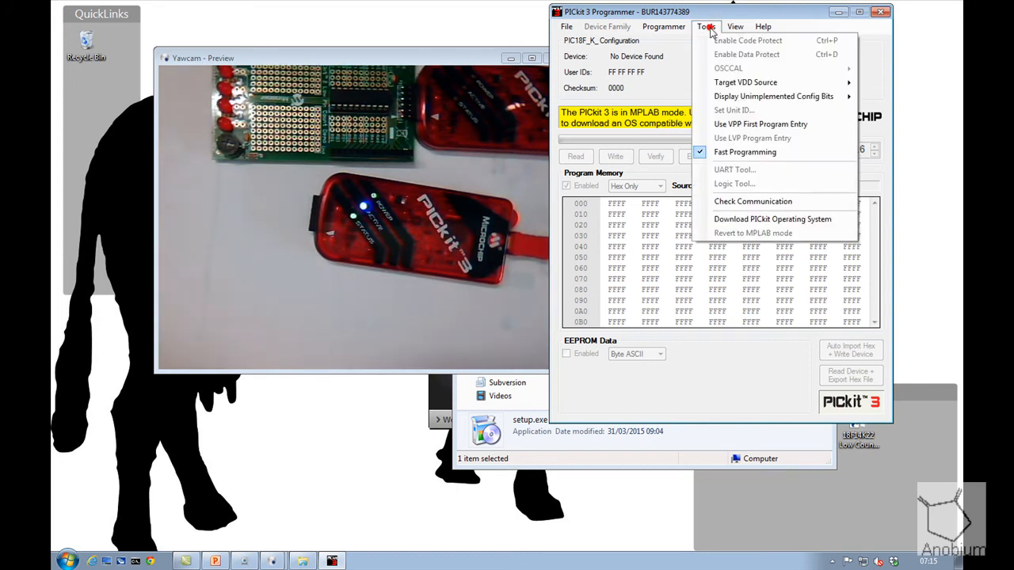
{"action": "mouse_move", "coordinate": [773, 219]}
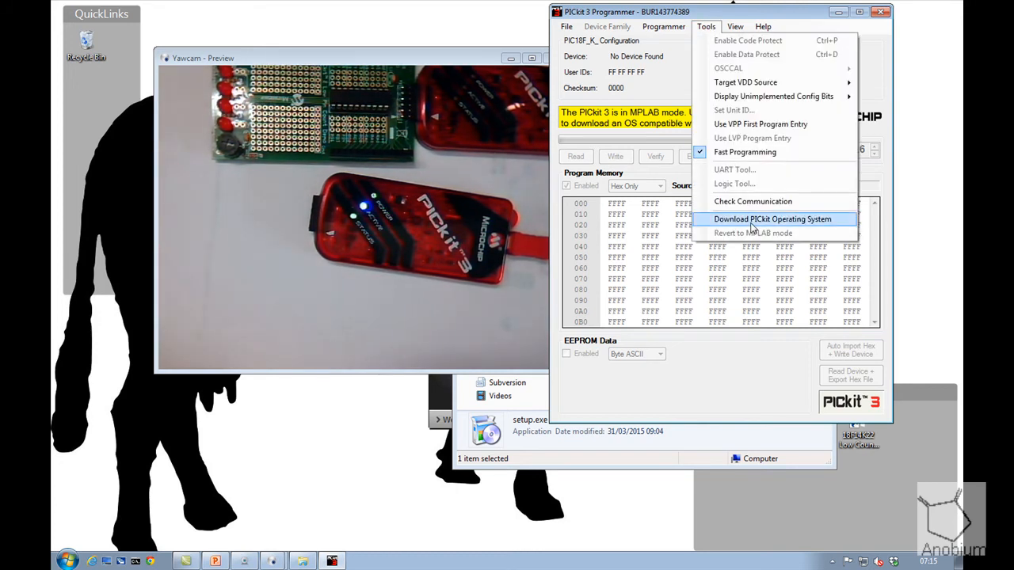
{"action": "left_click", "coordinate": [773, 219]}
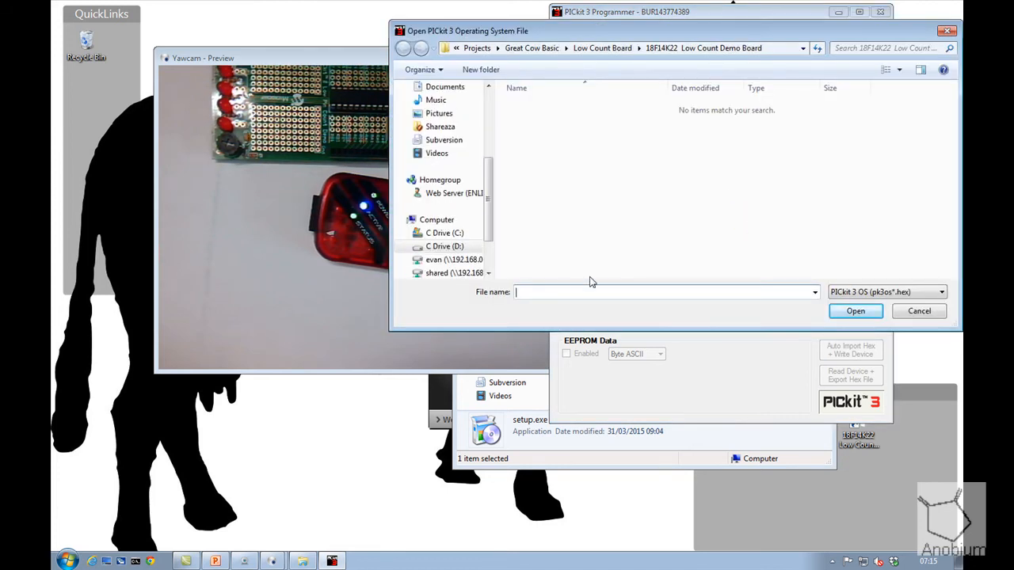
{"action": "mouse_move", "coordinate": [554, 292]}
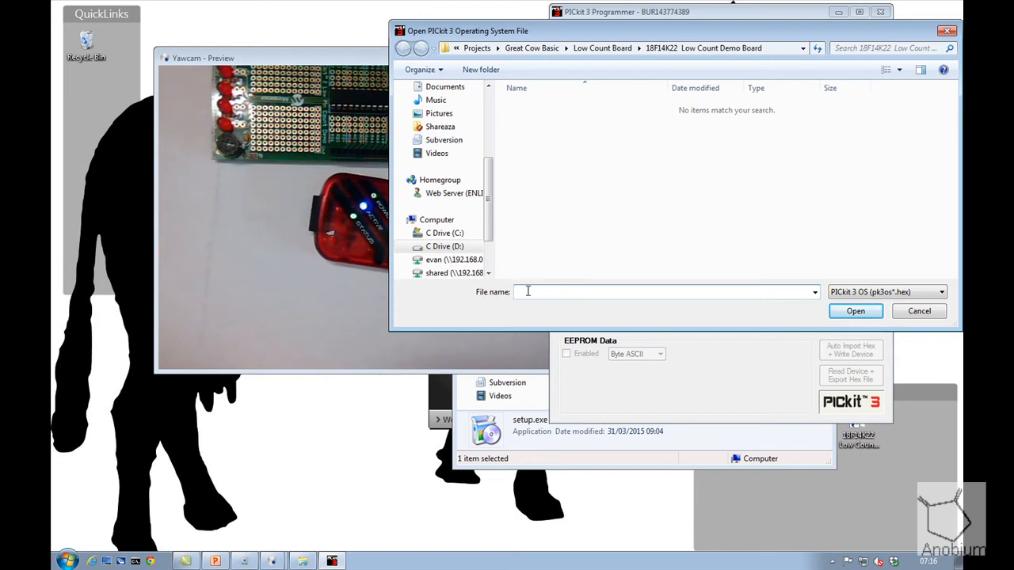
{"action": "left_click", "coordinate": [67, 561]}
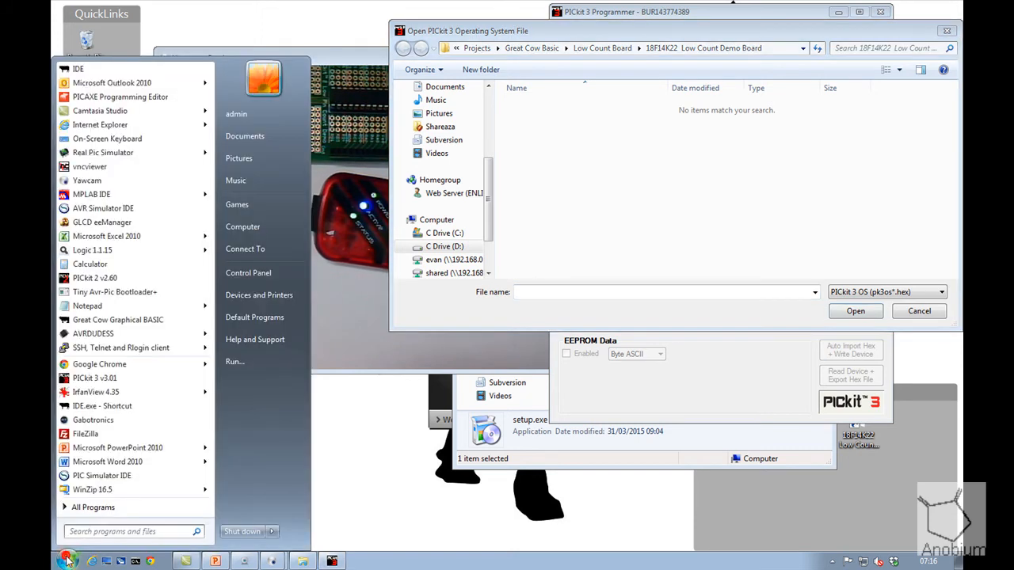
{"action": "right_click", "coordinate": [95, 377]}
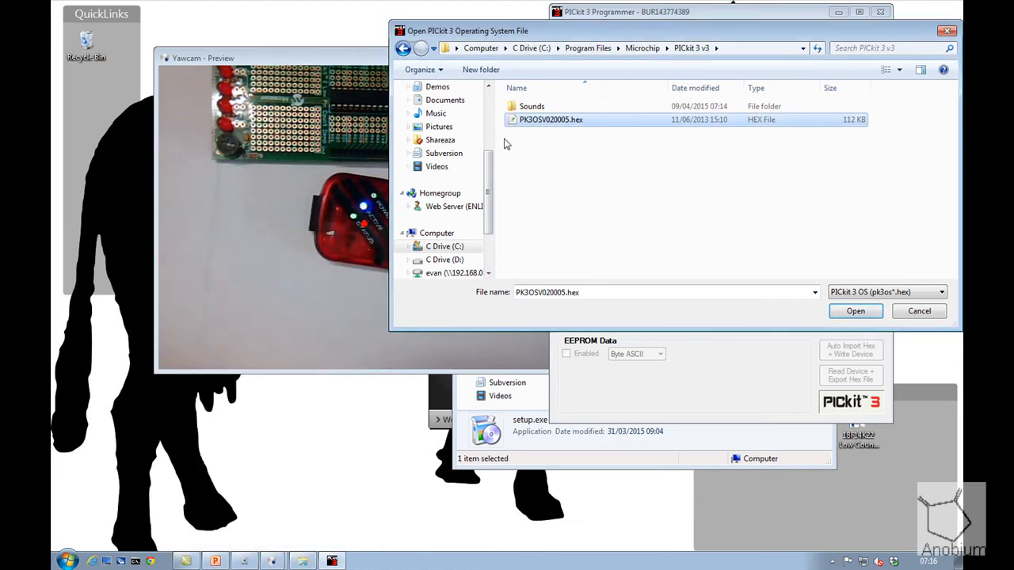
{"action": "mouse_move", "coordinate": [551, 120]}
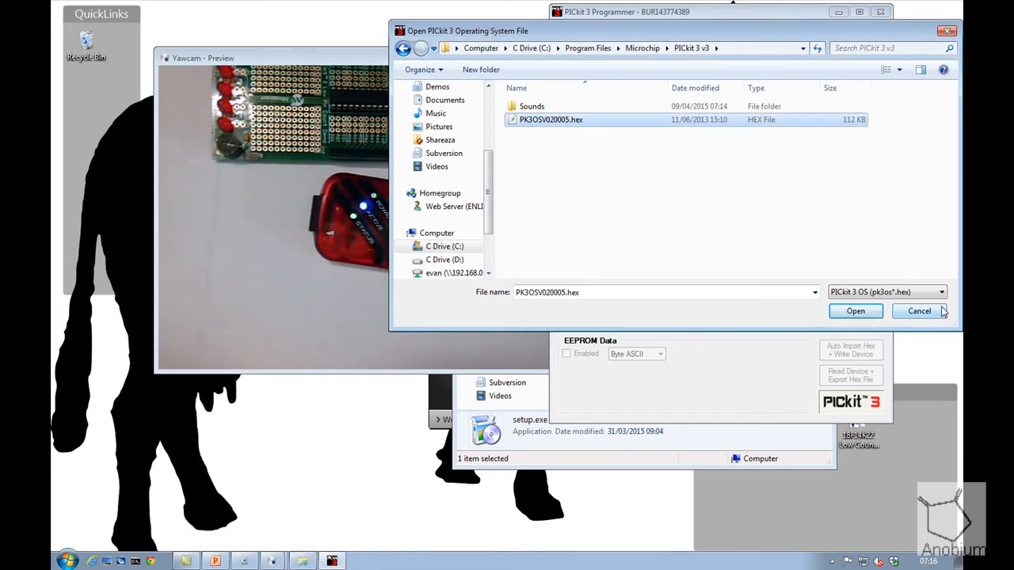
{"action": "left_click", "coordinate": [919, 310]}
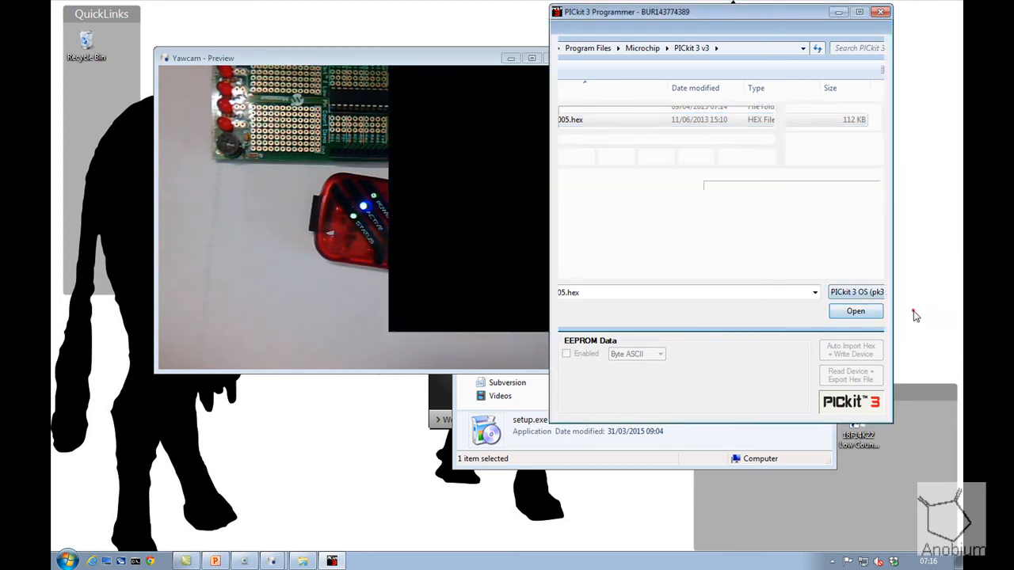
Step: Run Tools > Check Communication so the PIC18F14K22 is detected at 5.0 V
{"action": "left_click", "coordinate": [855, 311]}
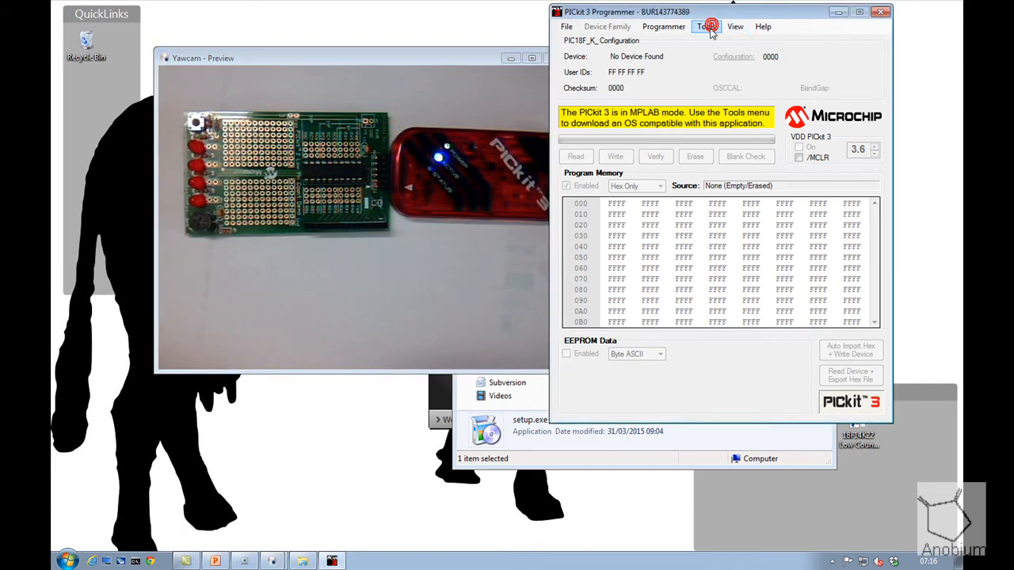
{"action": "left_click", "coordinate": [705, 25]}
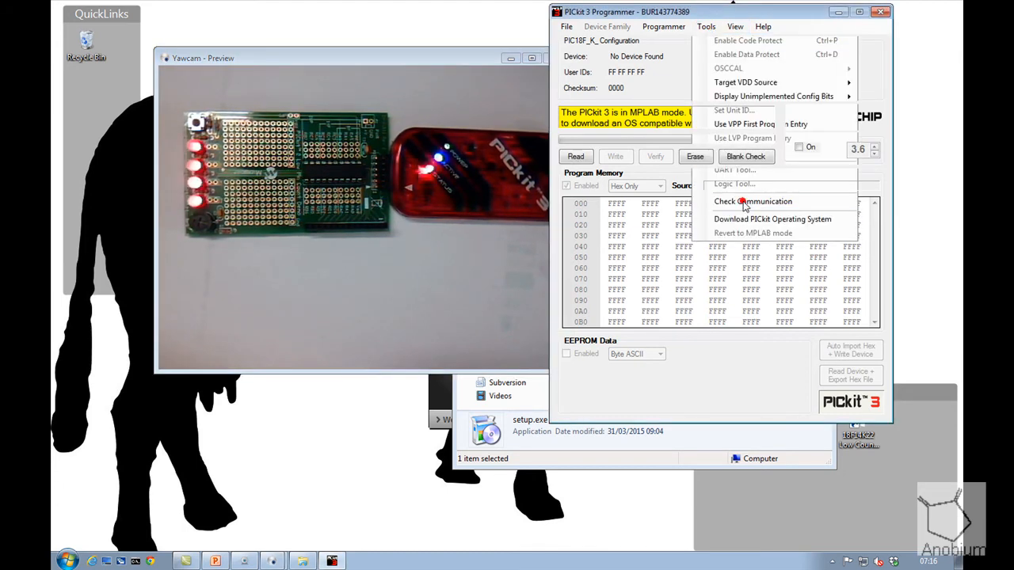
{"action": "left_click", "coordinate": [752, 201]}
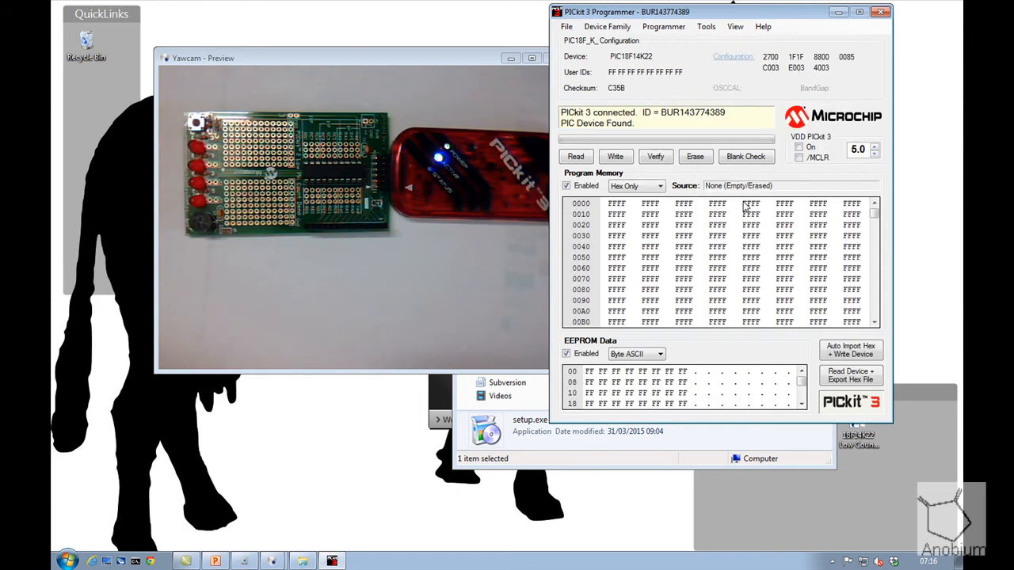
{"action": "left_click", "coordinate": [707, 26]}
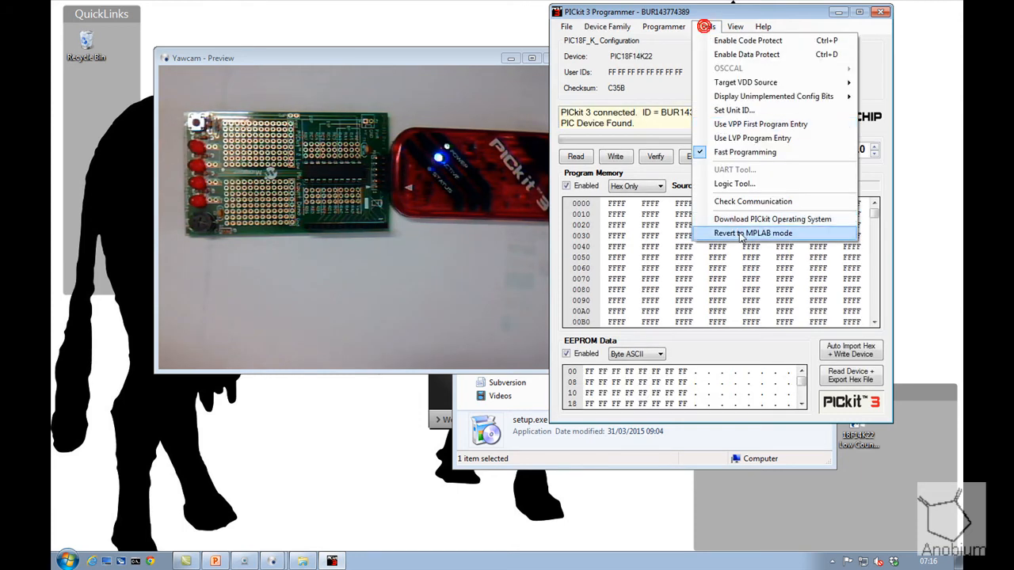
Step: Download PK3OSV020005.hex as the PICkit 3 operating system
{"action": "left_click", "coordinate": [773, 219]}
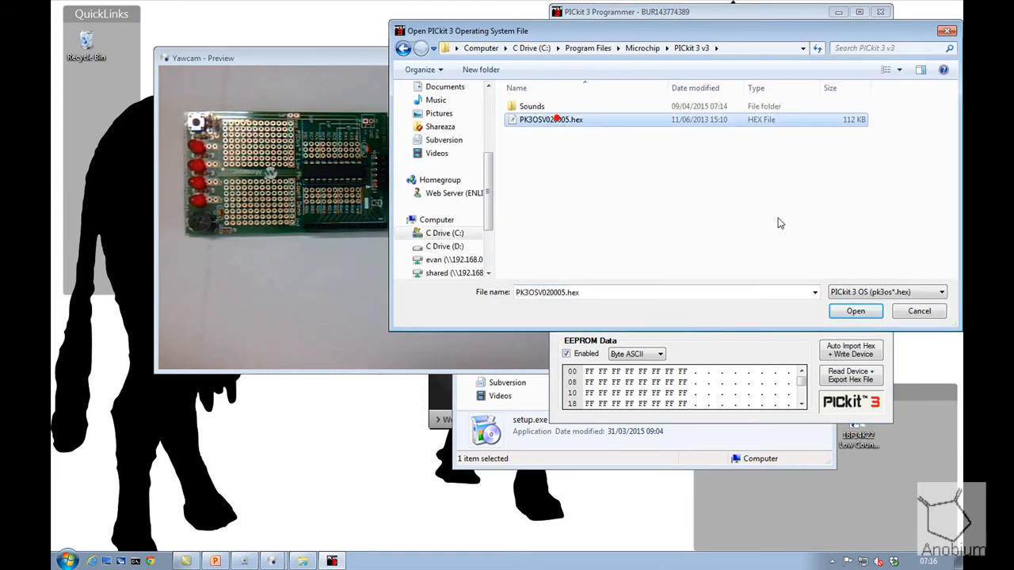
{"action": "left_click", "coordinate": [855, 310]}
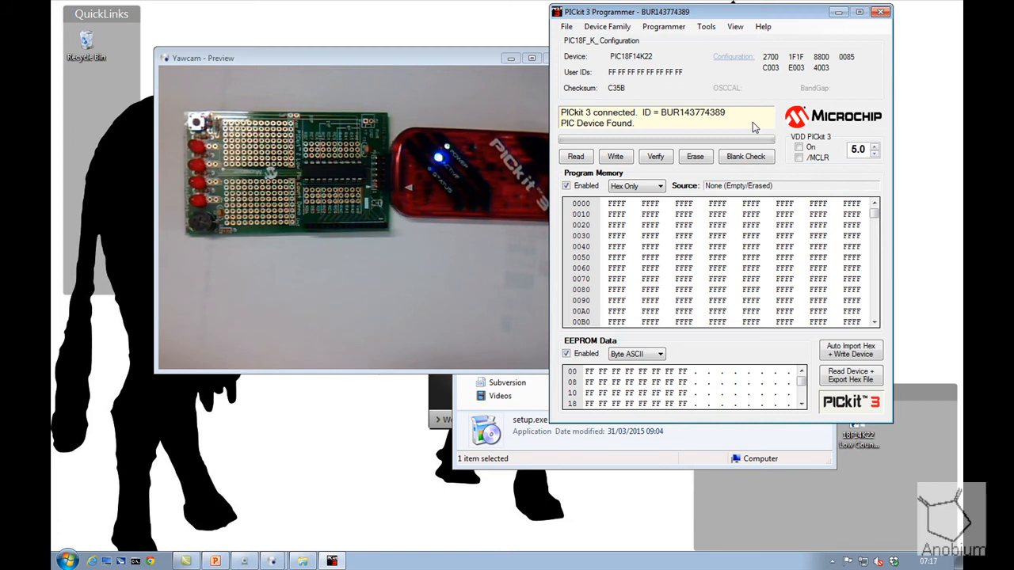
Step: Erase the PIC18F14K22's memory, leaving program memory blank
{"action": "left_click", "coordinate": [706, 25]}
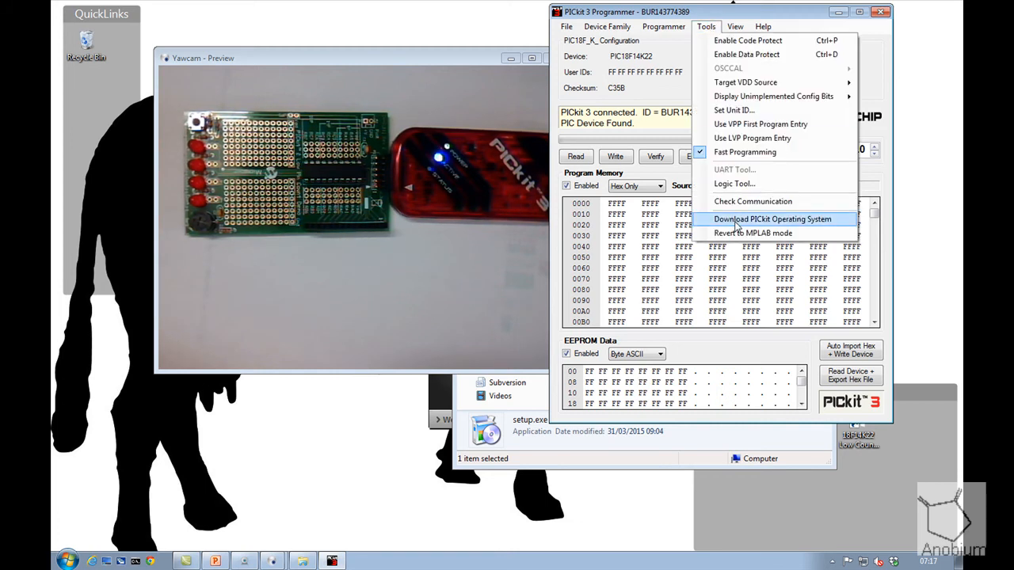
{"action": "mouse_move", "coordinate": [736, 232]}
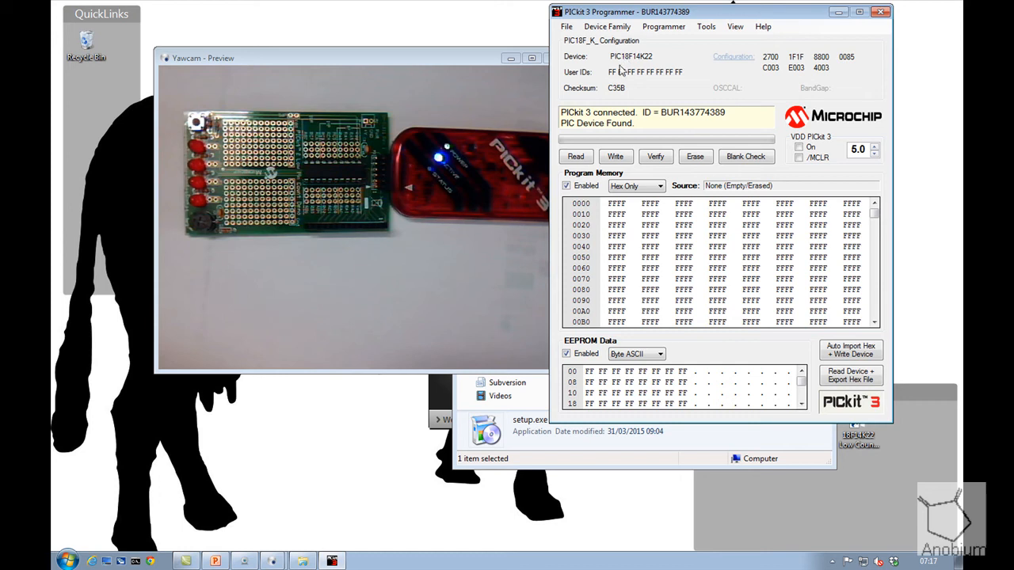
{"action": "left_click", "coordinate": [694, 157]}
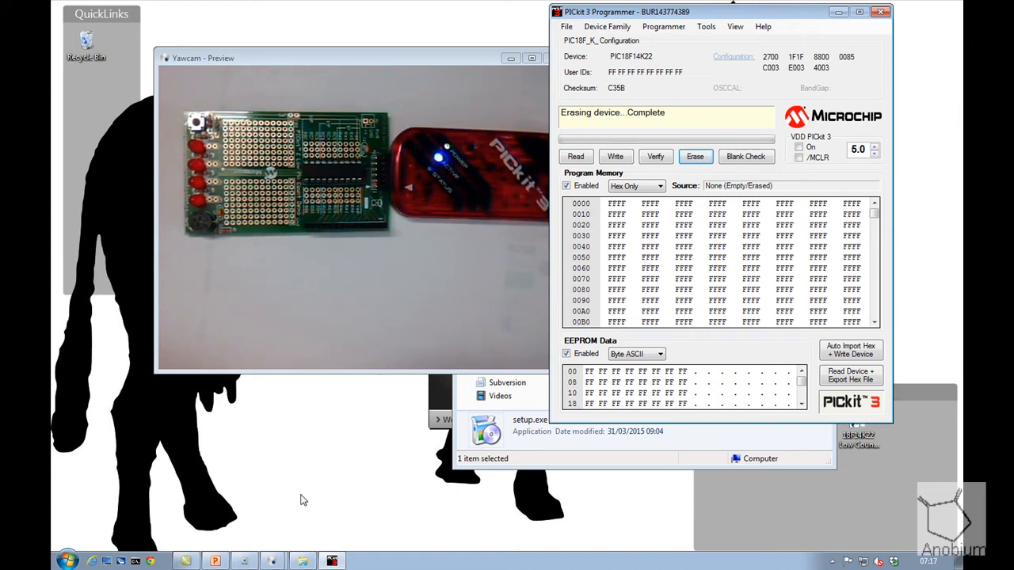
Step: Switch to SynWrite and maximise it with 18F14K22 Low Count Demo Board.gcb open
{"action": "left_click", "coordinate": [66, 561]}
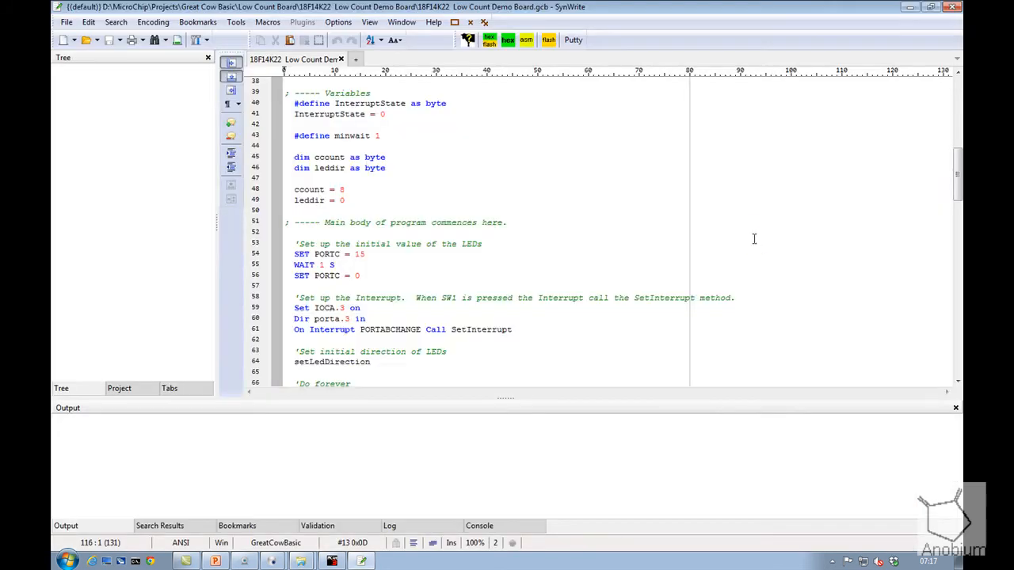
{"action": "left_click", "coordinate": [117, 89]}
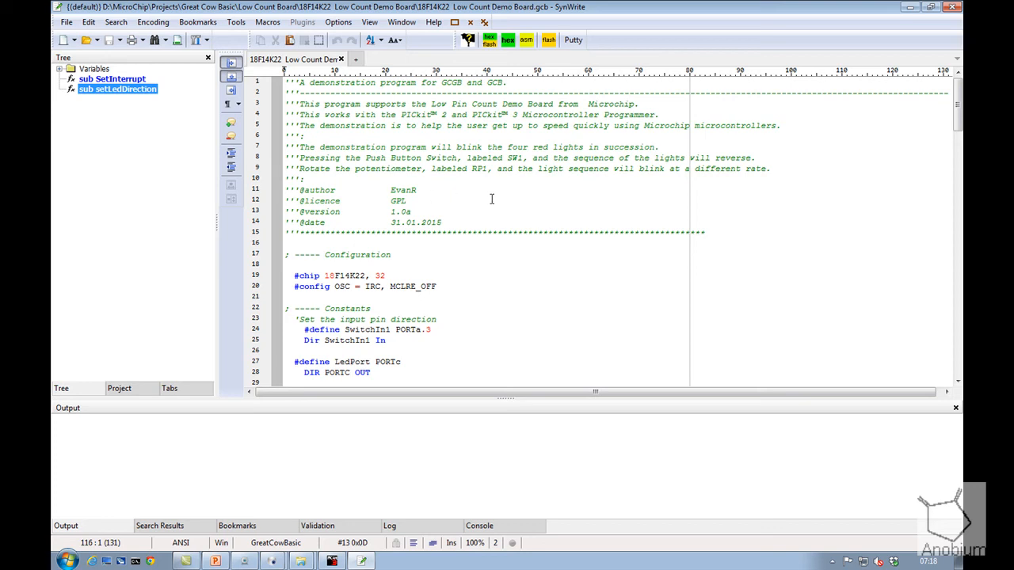
{"action": "mouse_move", "coordinate": [507, 9]}
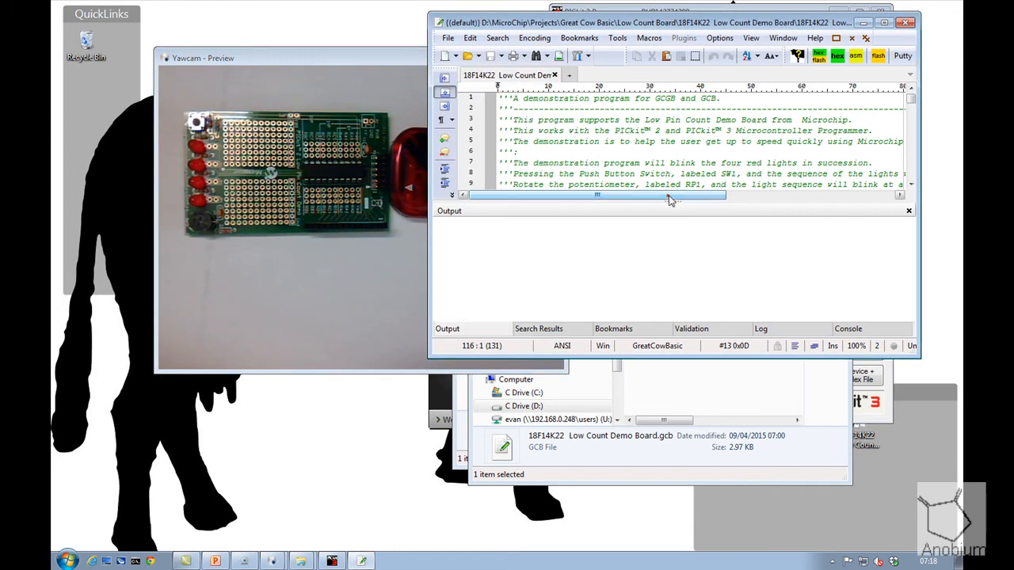
{"action": "left_click_drag", "start_coordinate": [599, 196], "coordinate": [673, 197]}
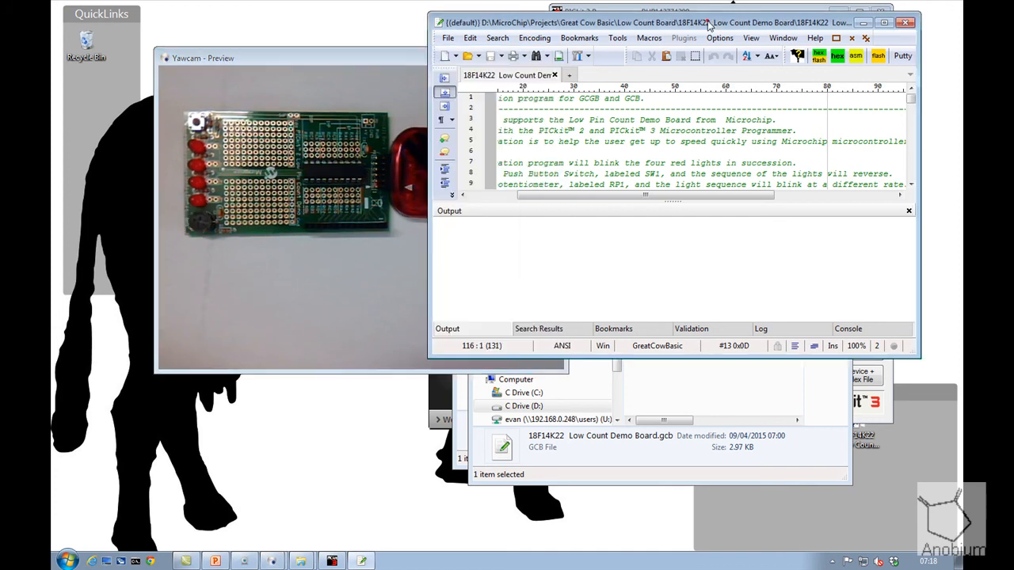
{"action": "left_click", "coordinate": [883, 22]}
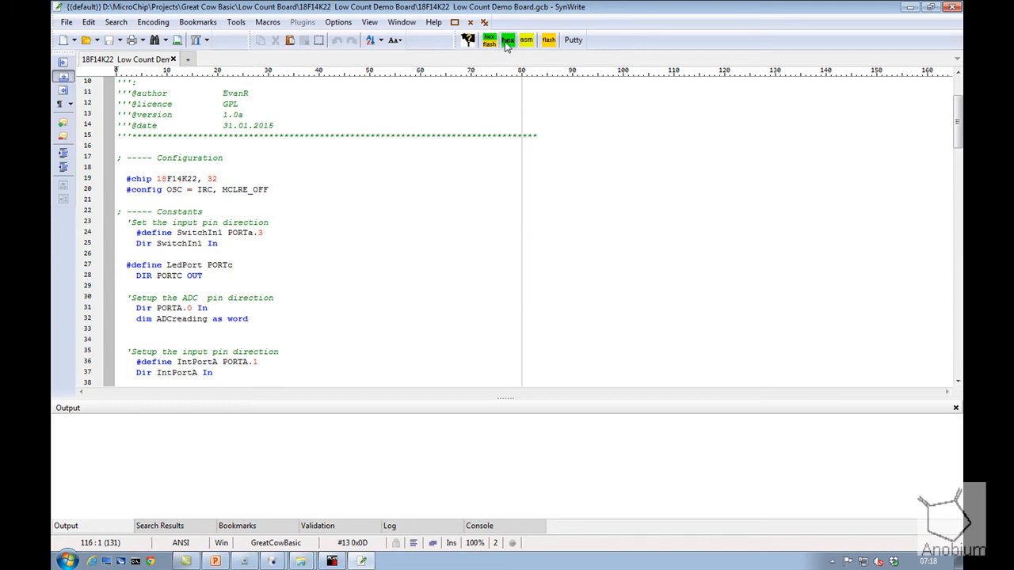
Step: Compile the demo into a hex file with Make HEX, then return to PICkit 3 Programmer
{"action": "left_click", "coordinate": [488, 40]}
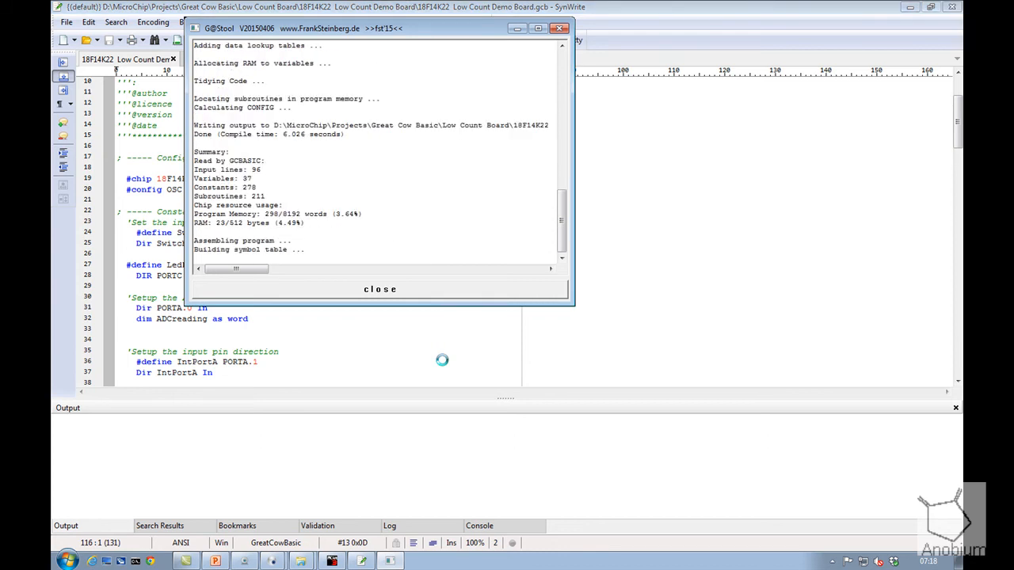
{"action": "left_click", "coordinate": [380, 288]}
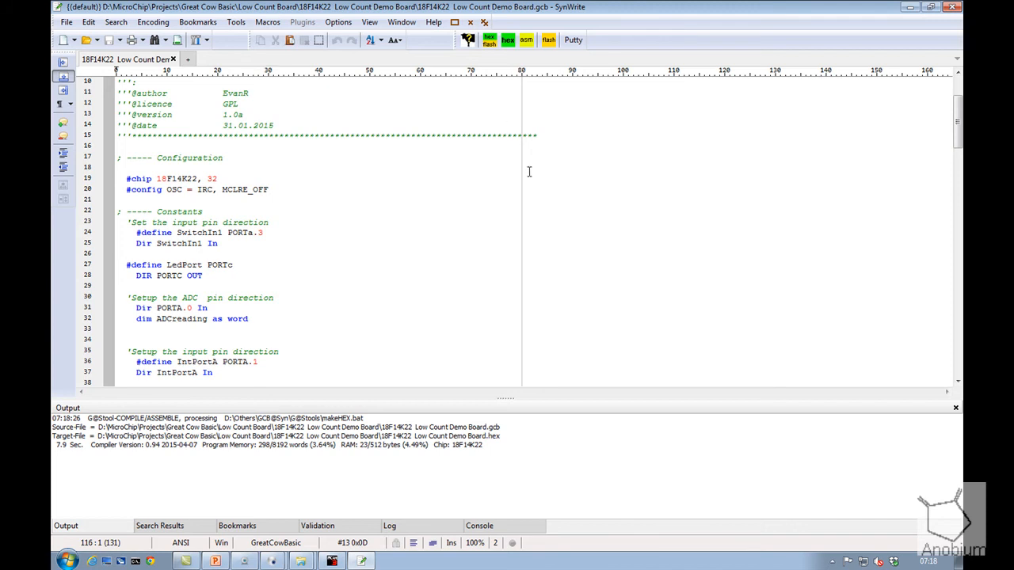
{"action": "right_click", "coordinate": [127, 59]}
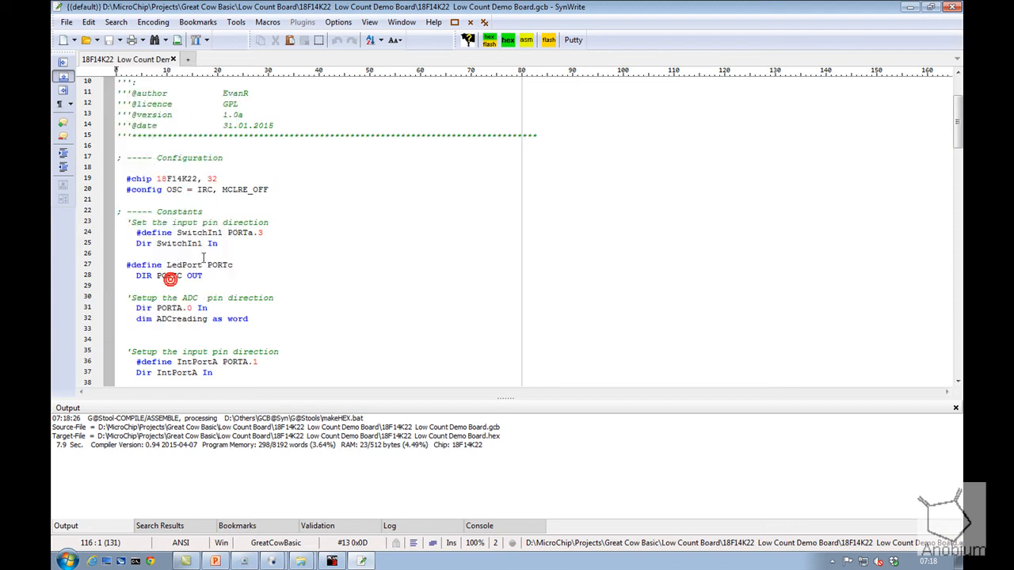
{"action": "left_click", "coordinate": [331, 560]}
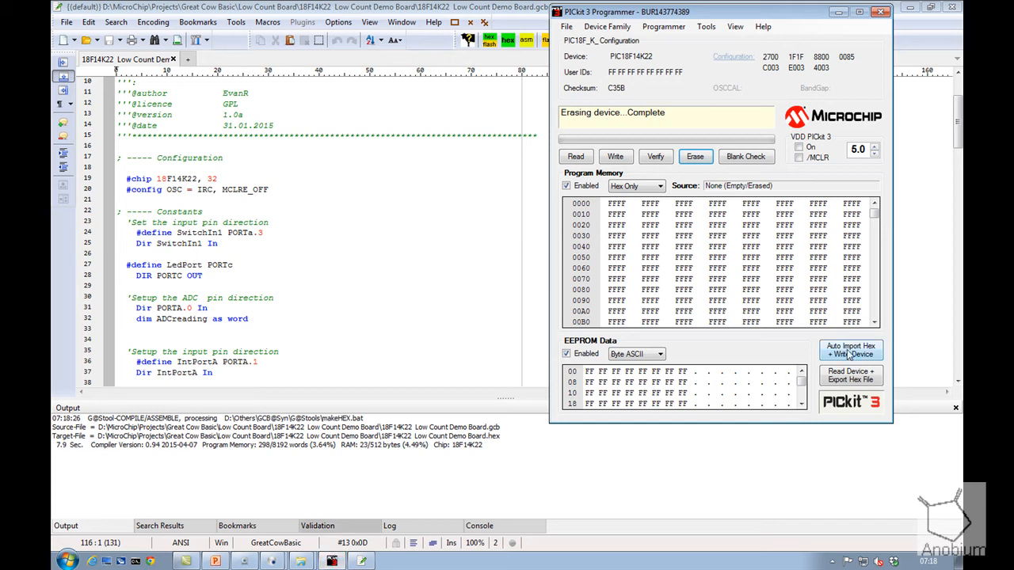
Step: Auto Import Hex + Write Device with 18F14K22 Low Count Demo Board.hex, programming the chip
{"action": "left_click", "coordinate": [851, 350]}
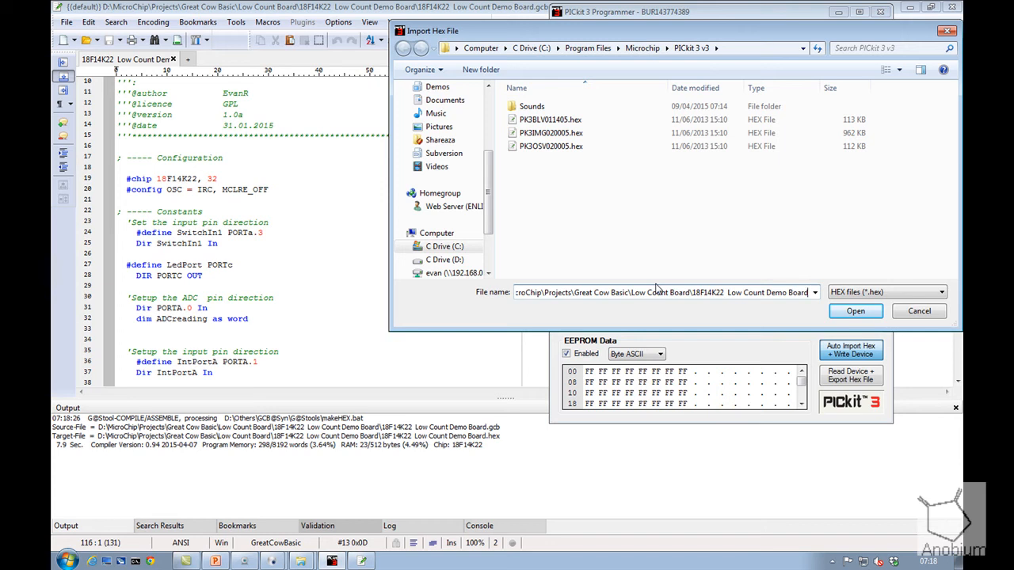
{"action": "triple_click", "coordinate": [662, 291]}
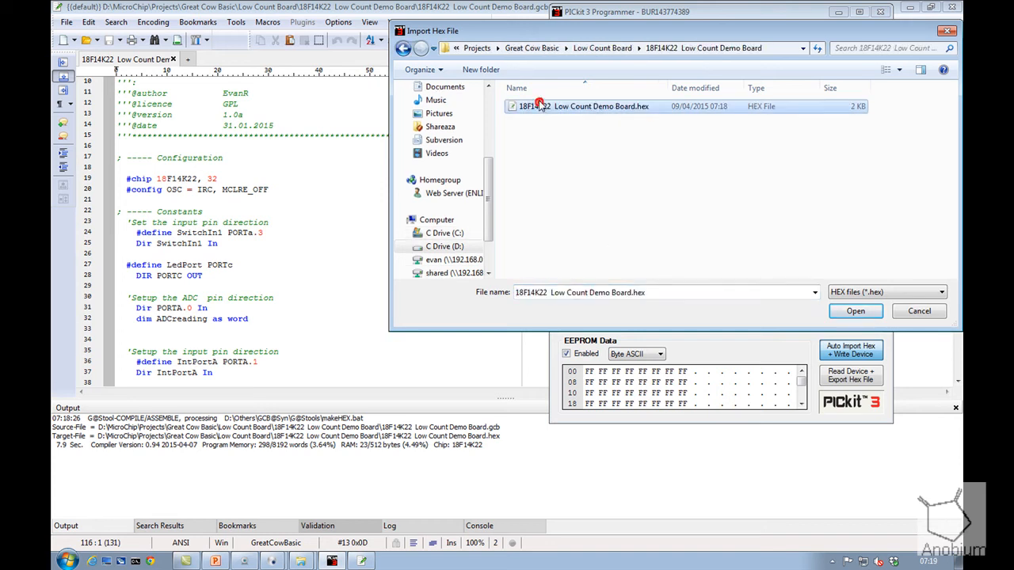
{"action": "mouse_move", "coordinate": [705, 117]}
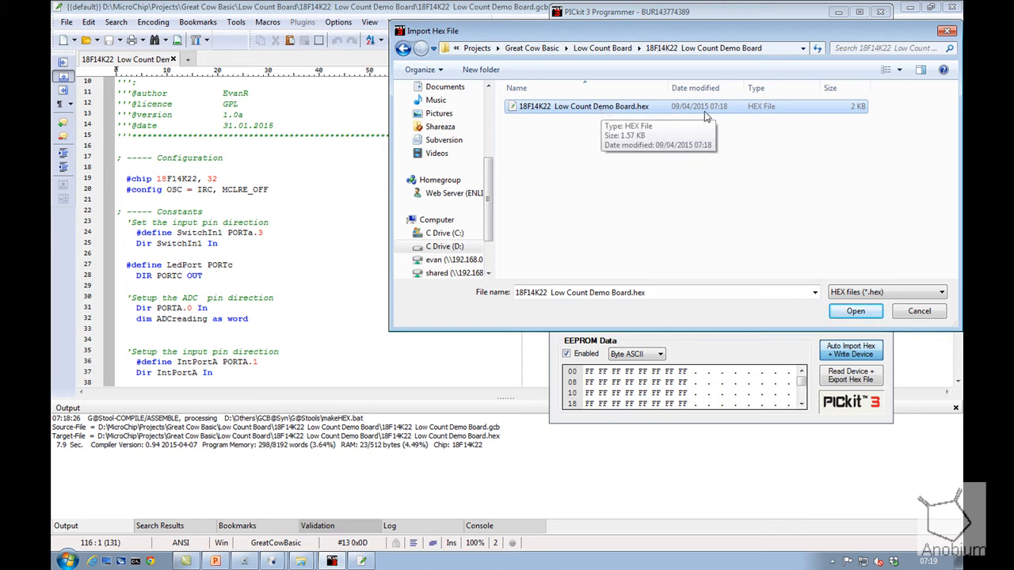
{"action": "mouse_move", "coordinate": [715, 114]}
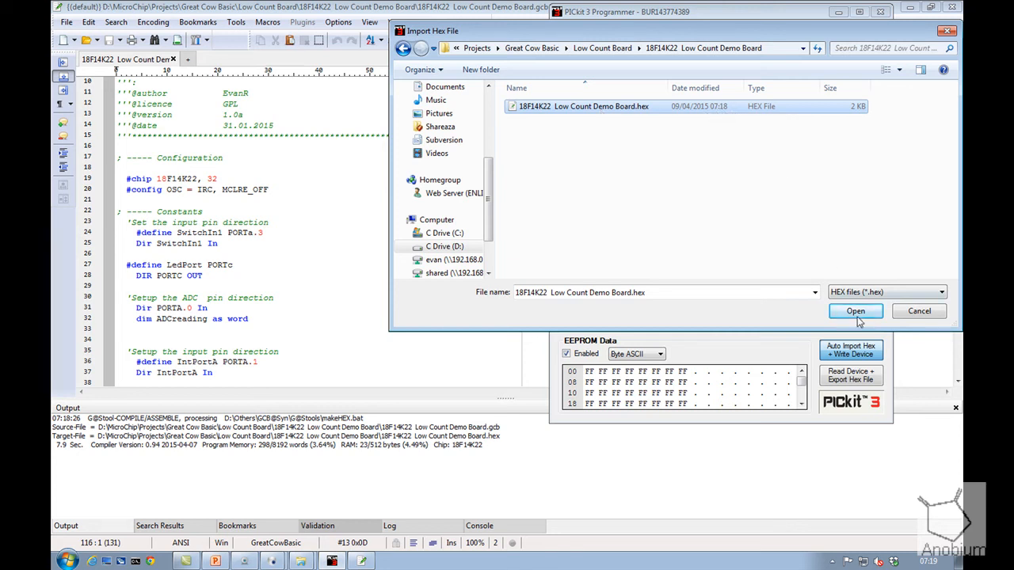
{"action": "left_click", "coordinate": [856, 311]}
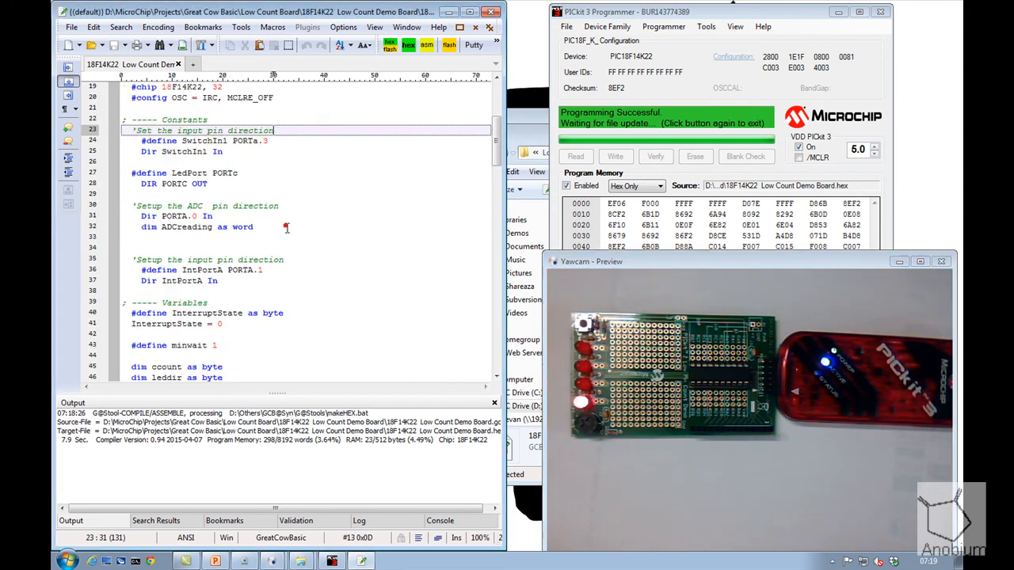
Step: Change the first LED delay from WAIT 1 S to WAIT 2 S and compile the program
{"action": "scroll", "scroll_direction": "down", "scroll_amount": 3}
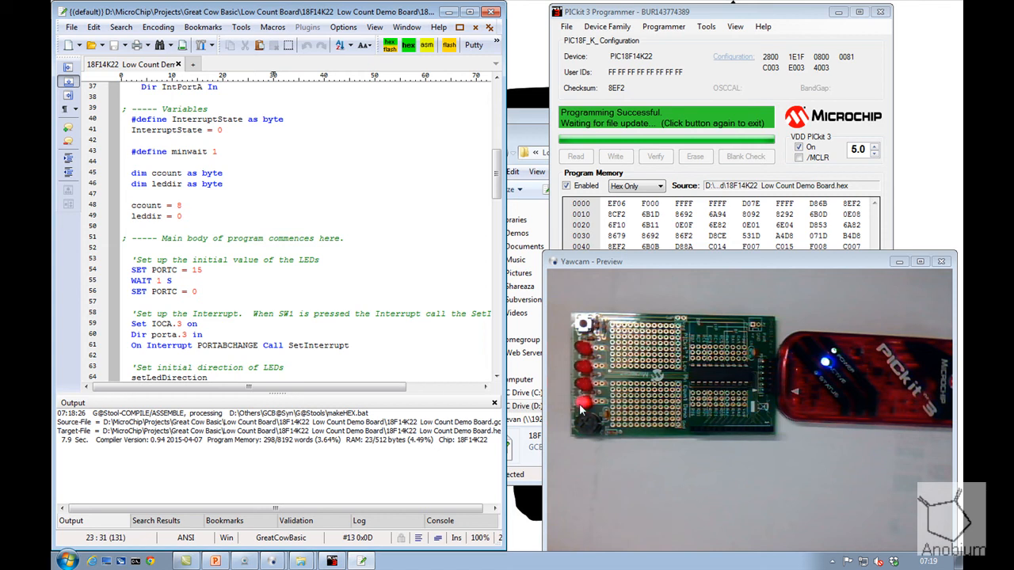
{"action": "left_click", "coordinate": [198, 269]}
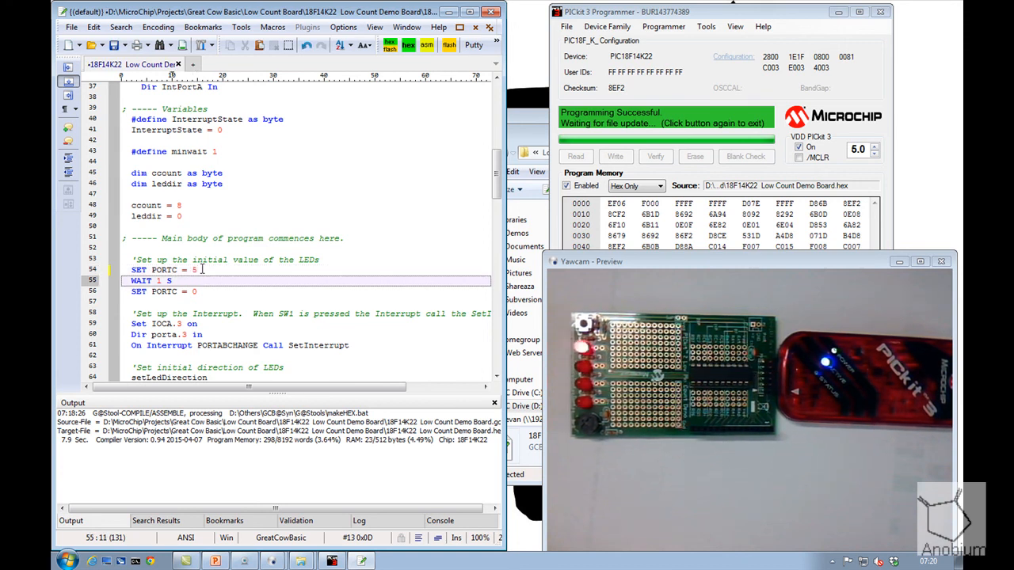
{"action": "type", "text": "2"}
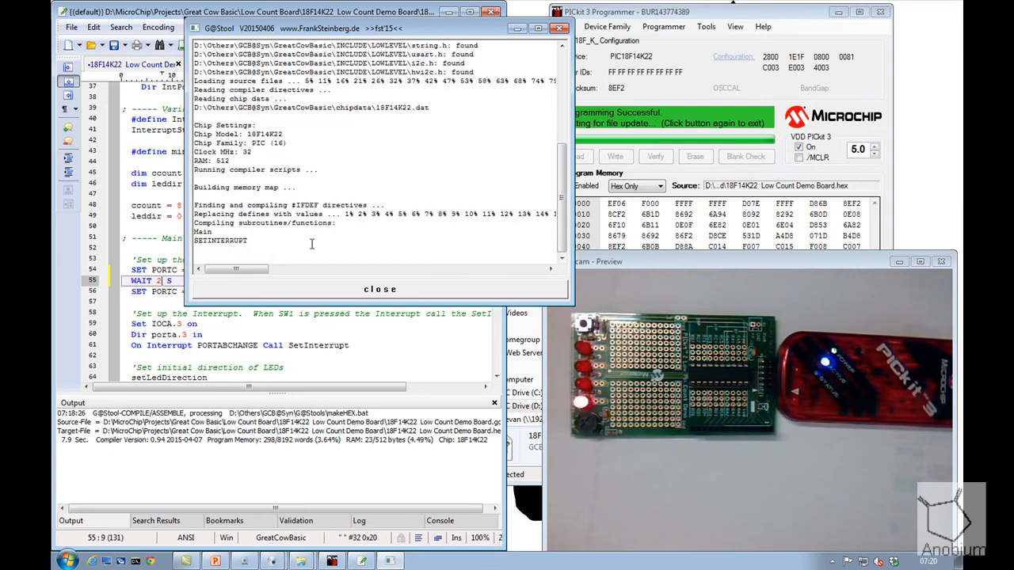
{"action": "left_click", "coordinate": [380, 288]}
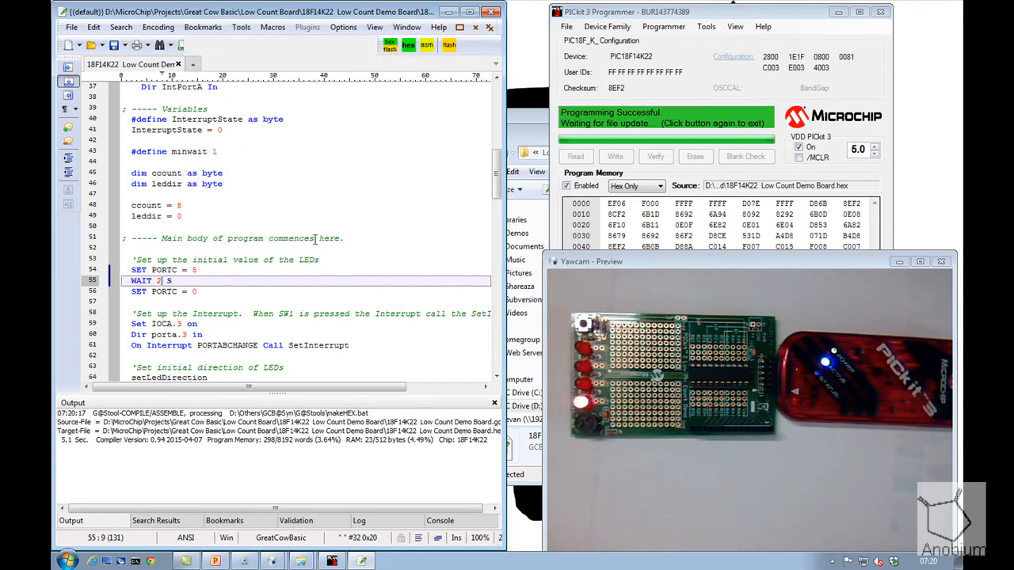
Step: Recompile the LED demo so the hex carries the two-second delay, then dismiss the report
{"action": "left_click", "coordinate": [614, 157]}
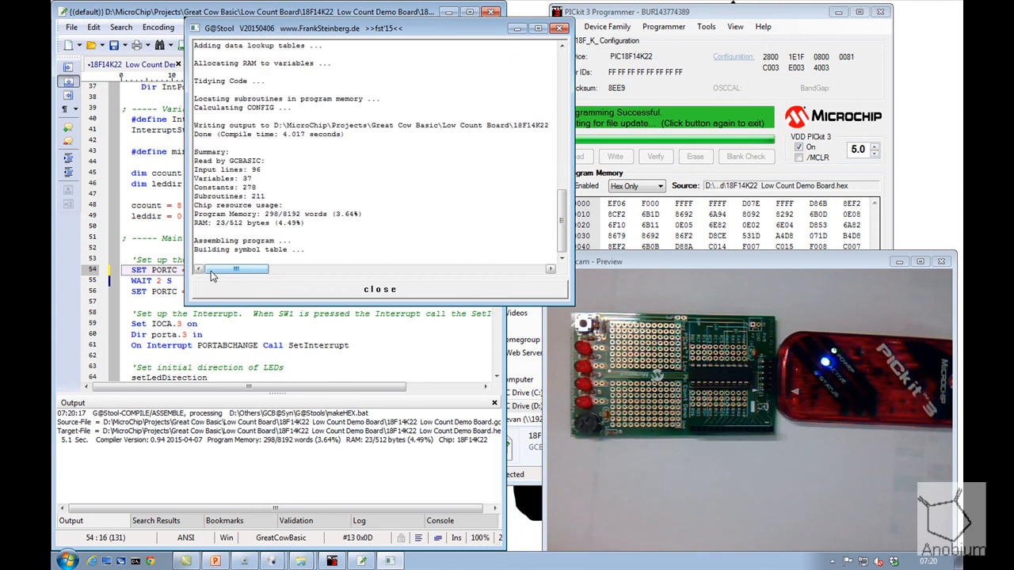
{"action": "left_click", "coordinate": [380, 288]}
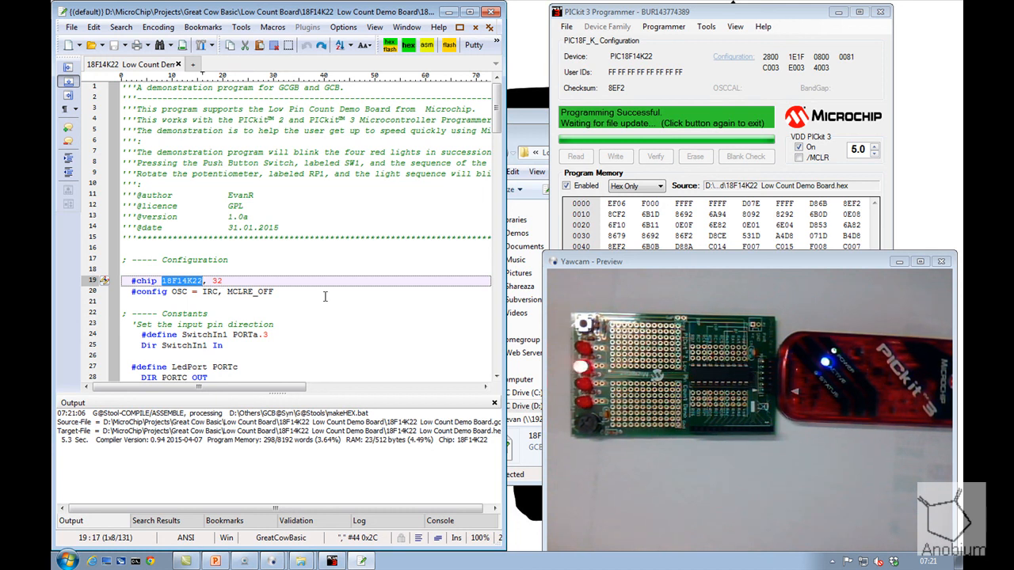
{"action": "mouse_move", "coordinate": [757, 434]}
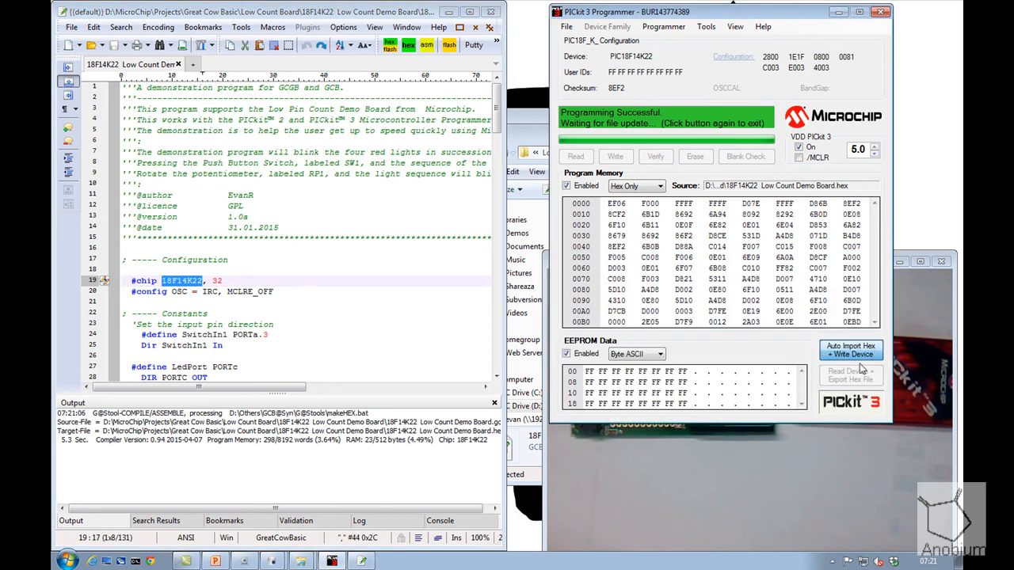
Step: Leave auto-import mode, import the Low Count Demo Board hex manually and write it to the PIC
{"action": "left_click", "coordinate": [849, 350]}
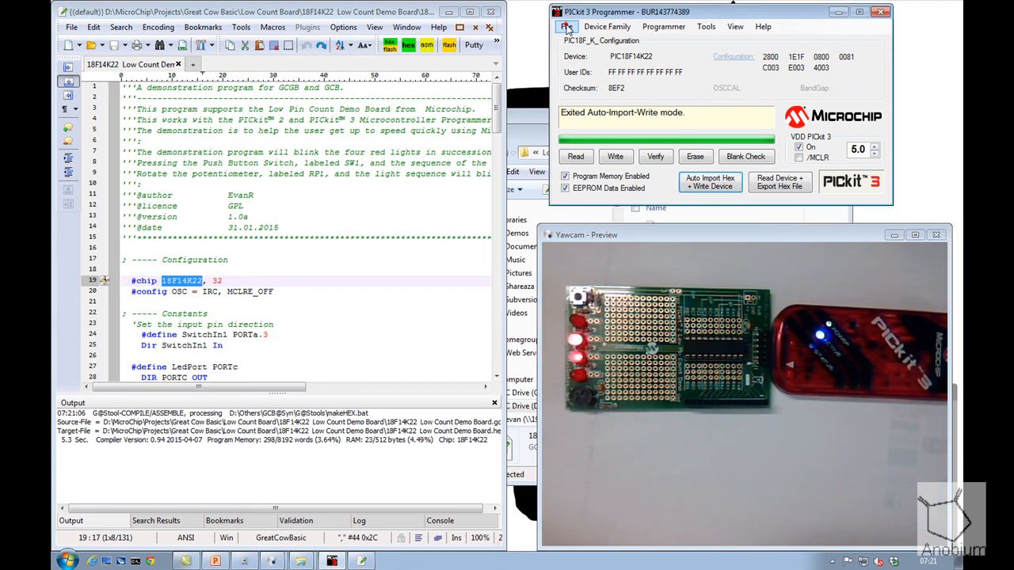
{"action": "left_click", "coordinate": [567, 25]}
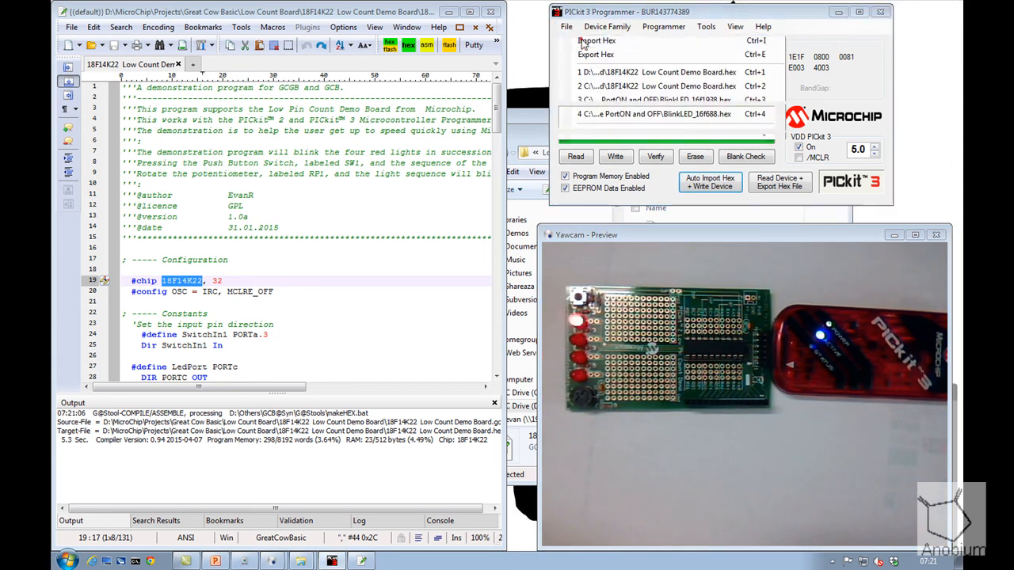
{"action": "left_click", "coordinate": [596, 41]}
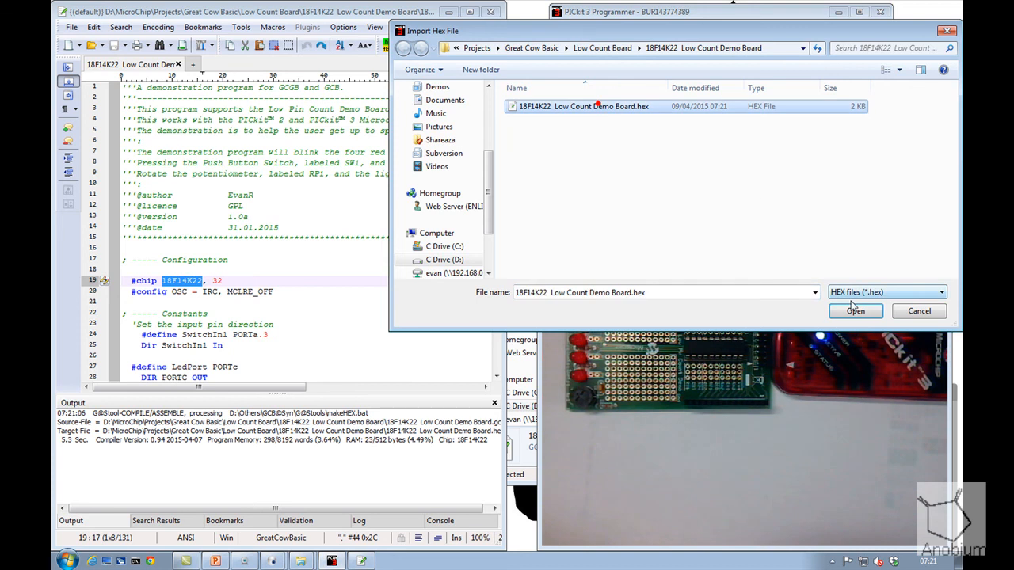
{"action": "left_click", "coordinate": [856, 310]}
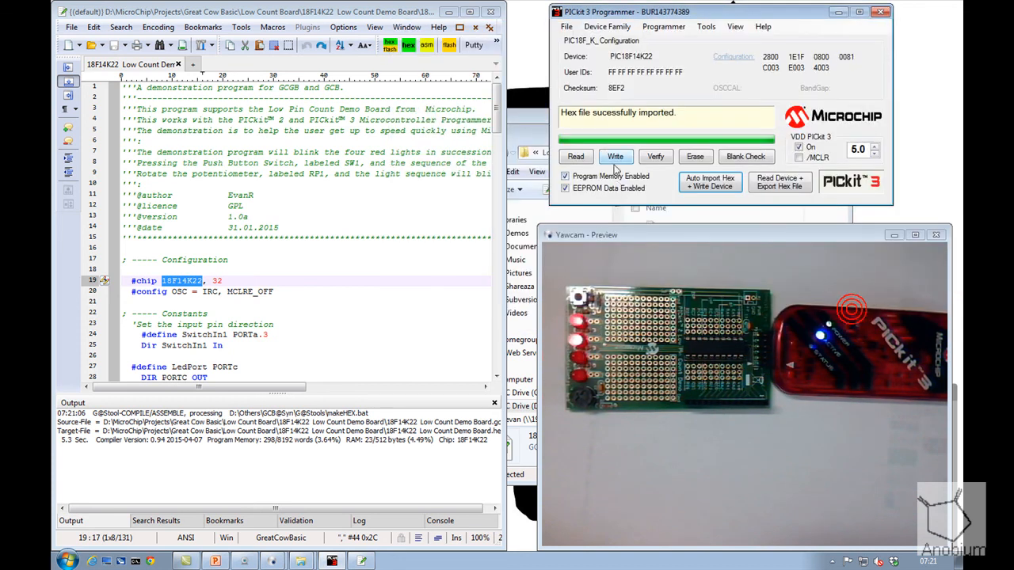
{"action": "left_click", "coordinate": [614, 157]}
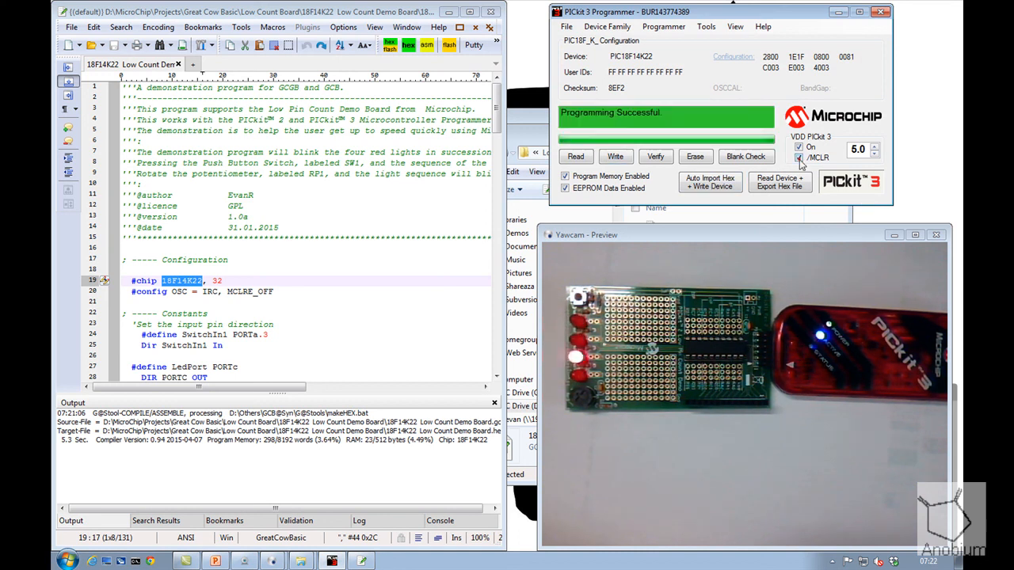
Step: Pulse the board reset, then re-enable Auto Import Hex + Write on the same hex
{"action": "left_click", "coordinate": [798, 157]}
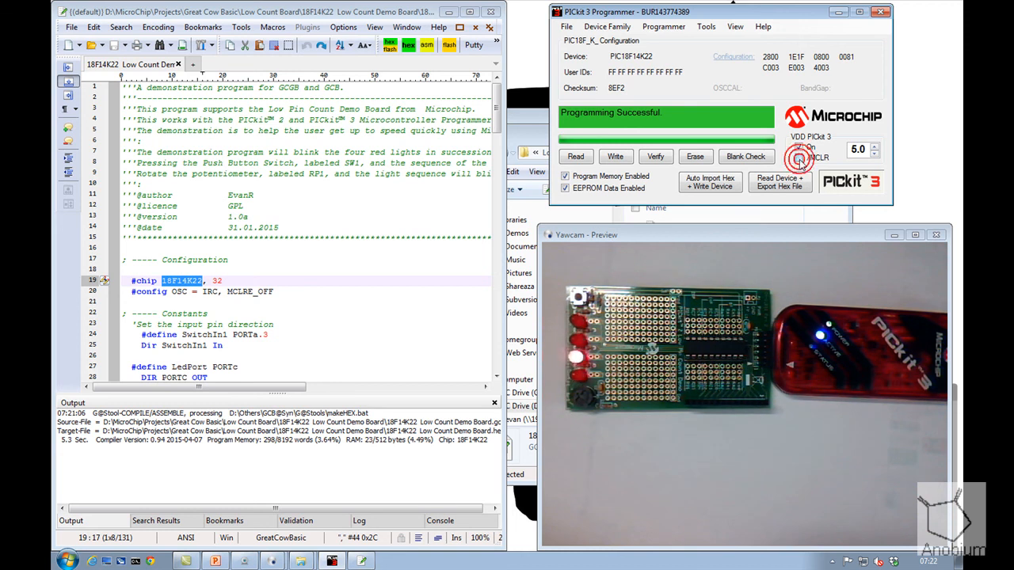
{"action": "left_click", "coordinate": [798, 147]}
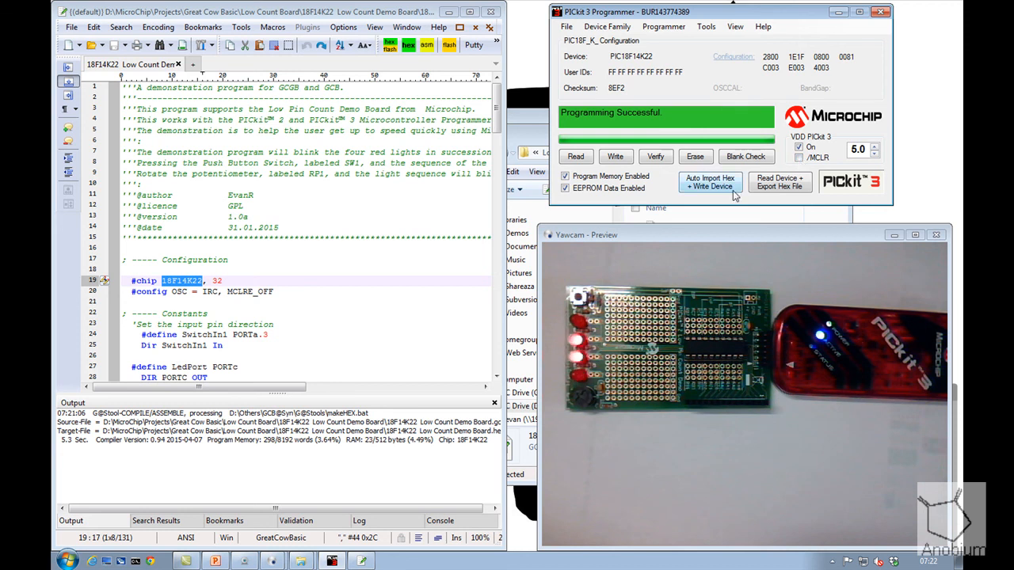
{"action": "left_click", "coordinate": [709, 183]}
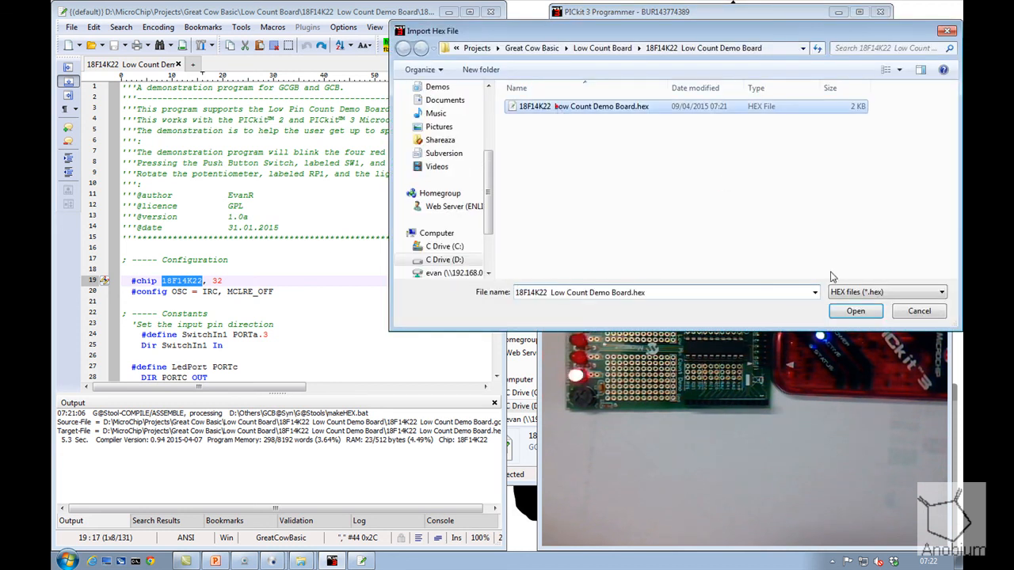
{"action": "left_click", "coordinate": [855, 310]}
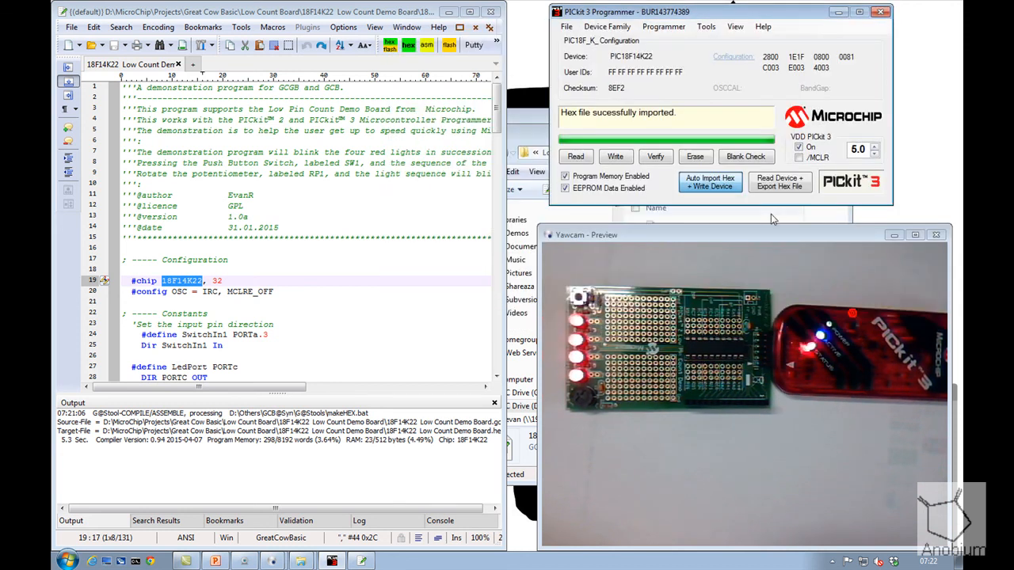
{"action": "left_click", "coordinate": [656, 157]}
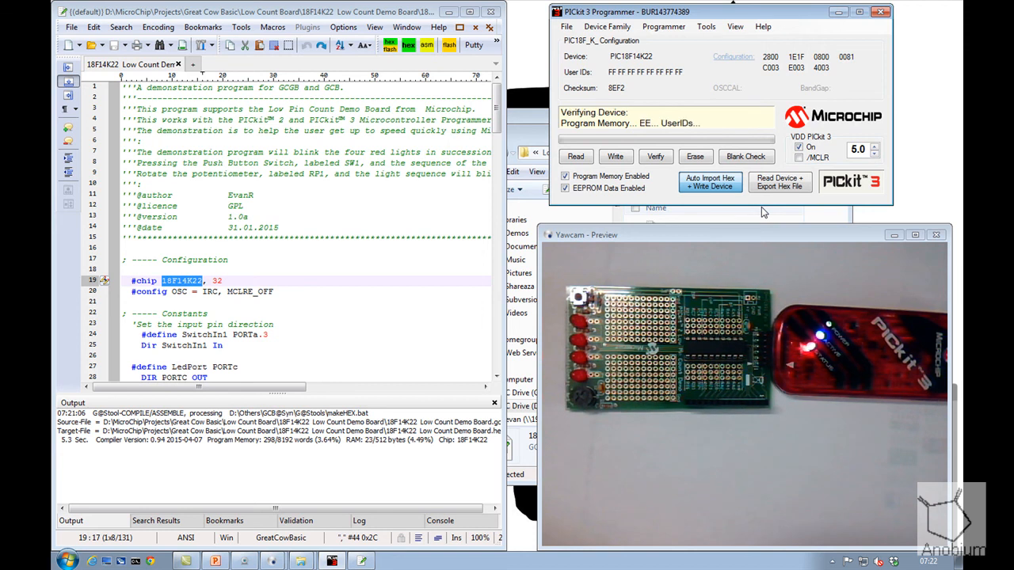